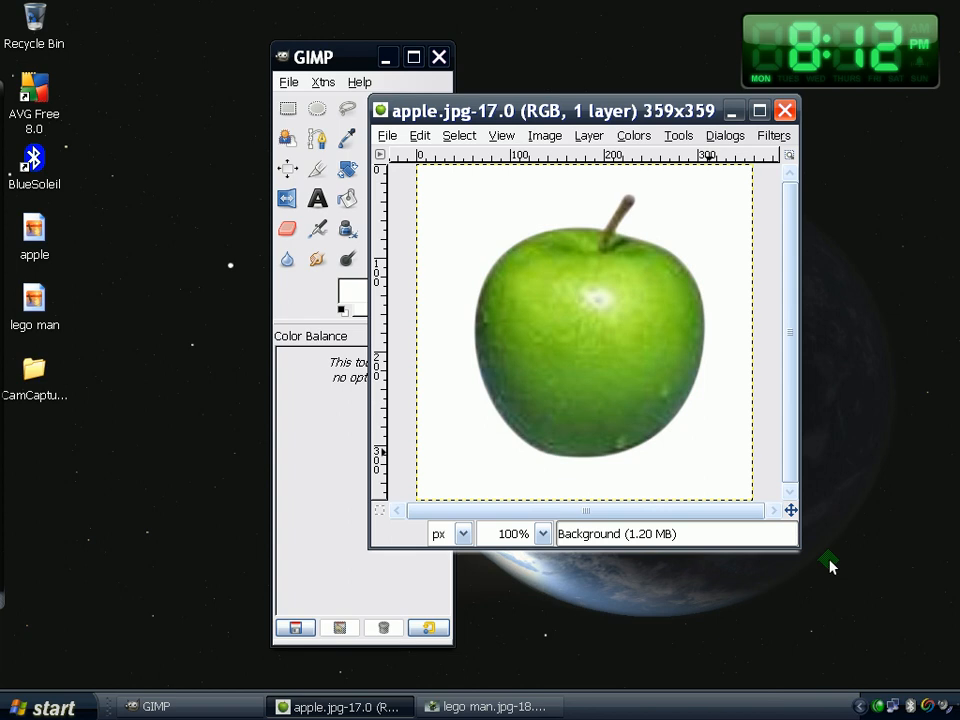
mouse_move(596, 118)
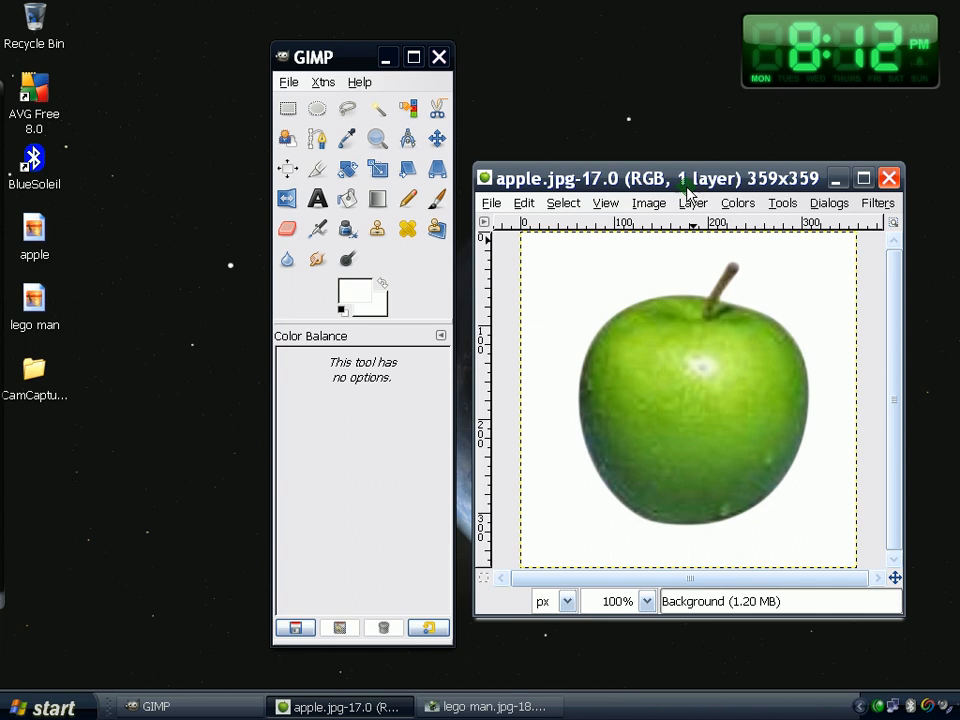
mouse_move(692, 204)
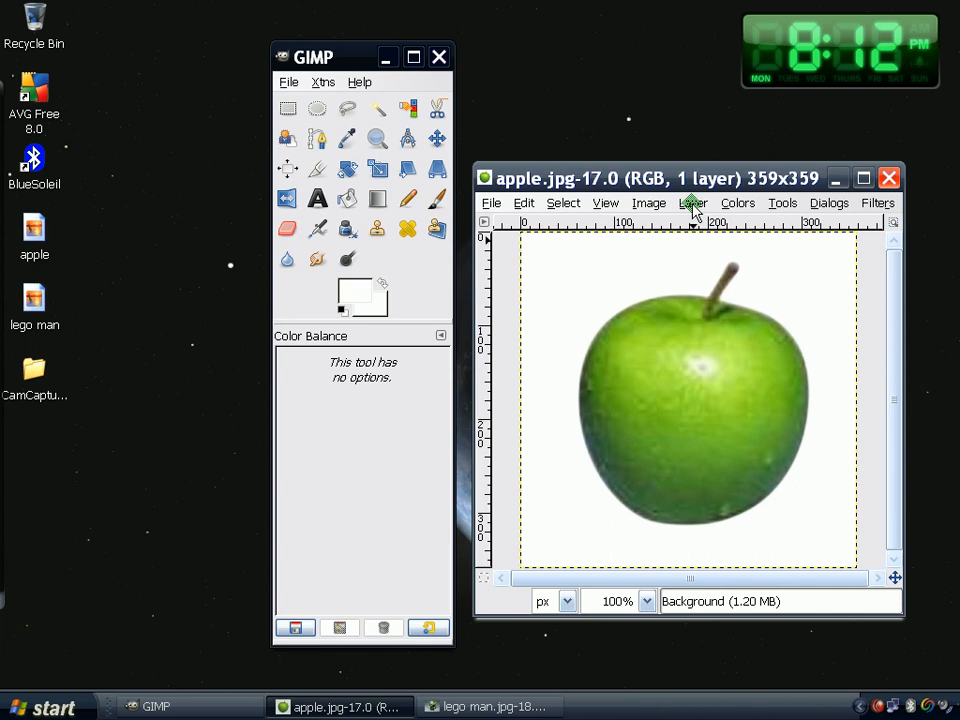
Create a new layer named 'droplet' with Transparency fill on the apple image
left_click(692, 204)
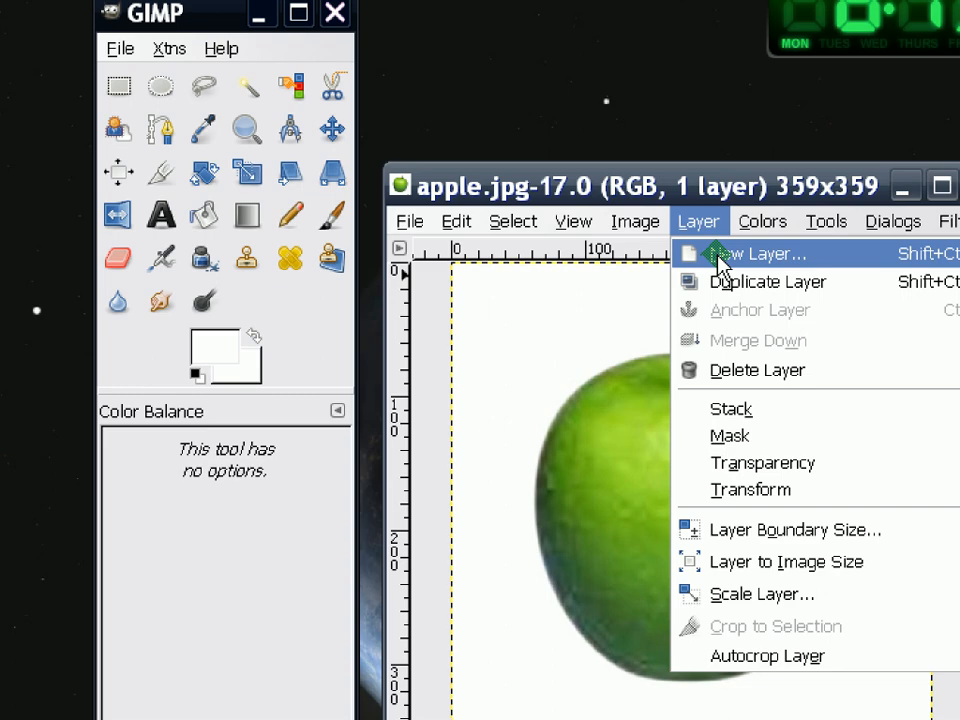
left_click(762, 252)
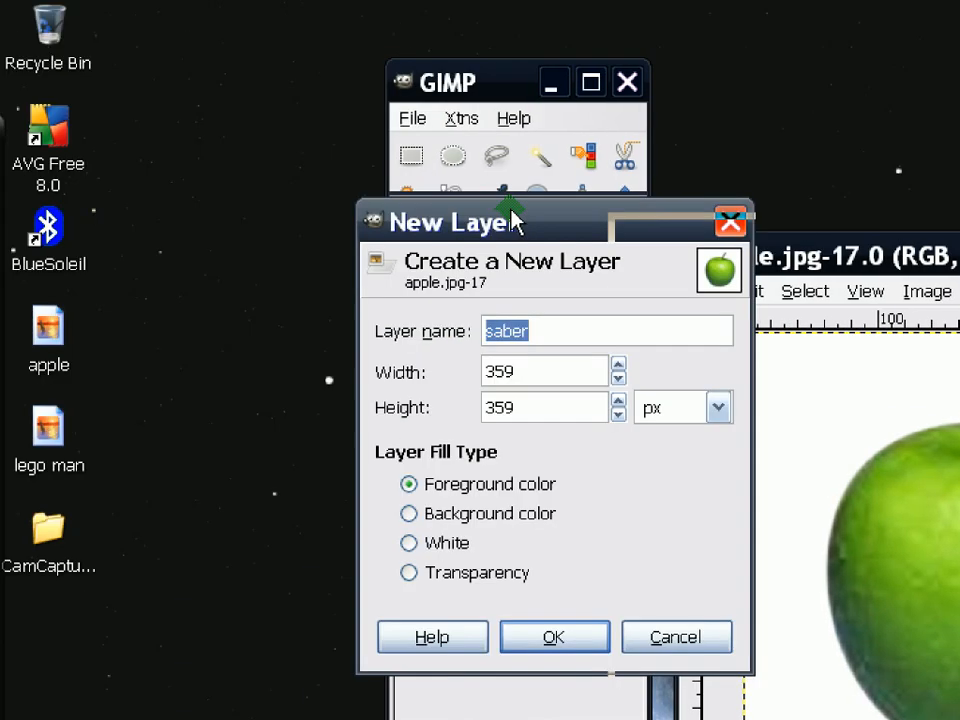
left_click_drag(450, 220, 504, 244)
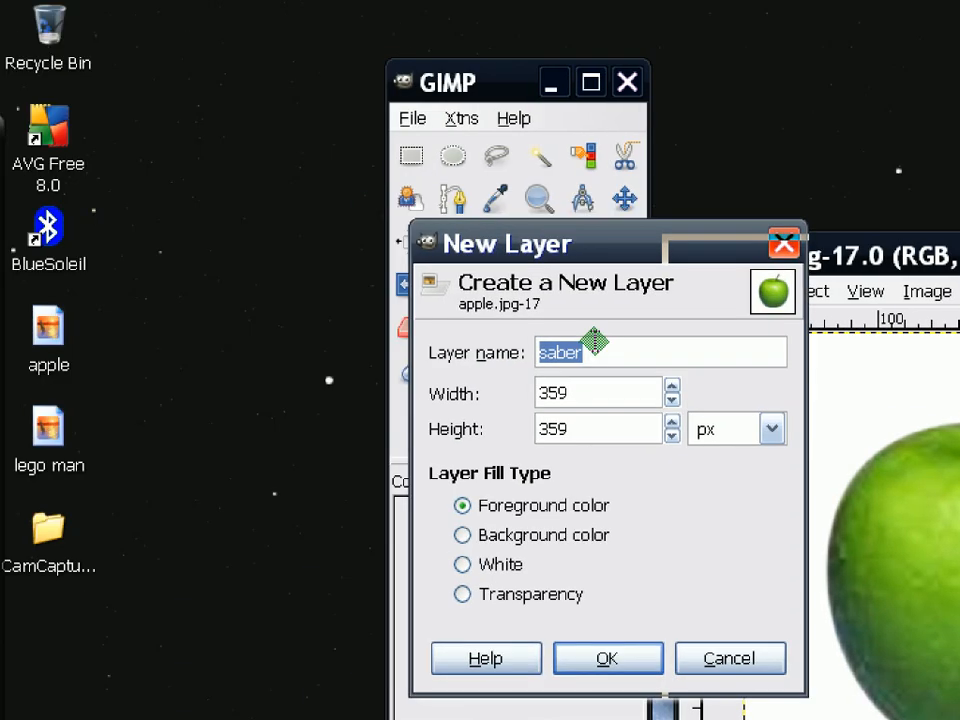
type("dr")
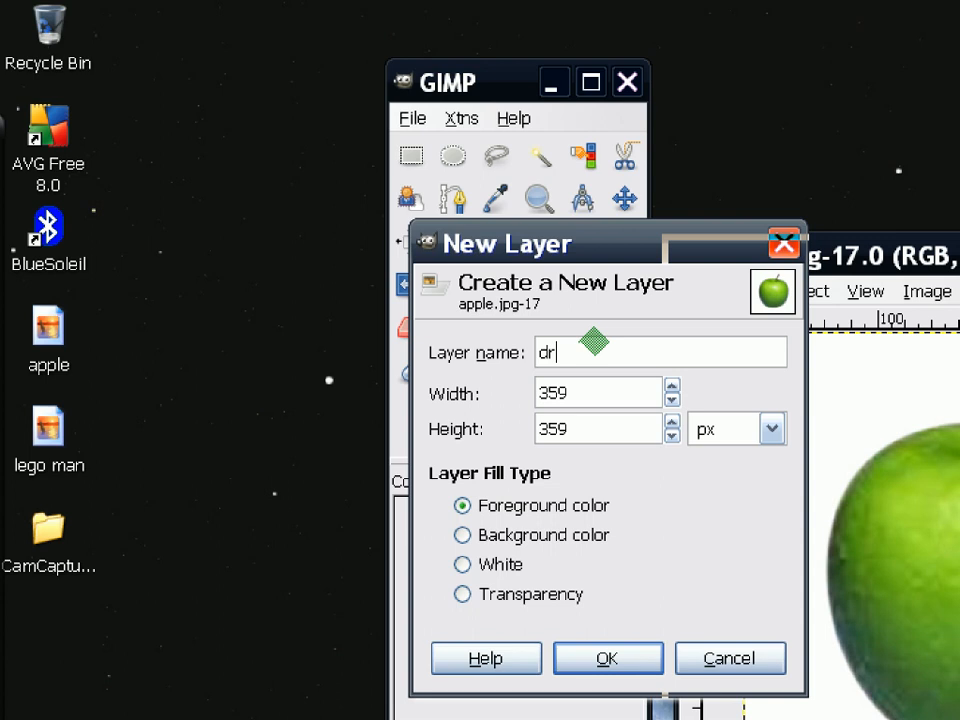
type("oplet")
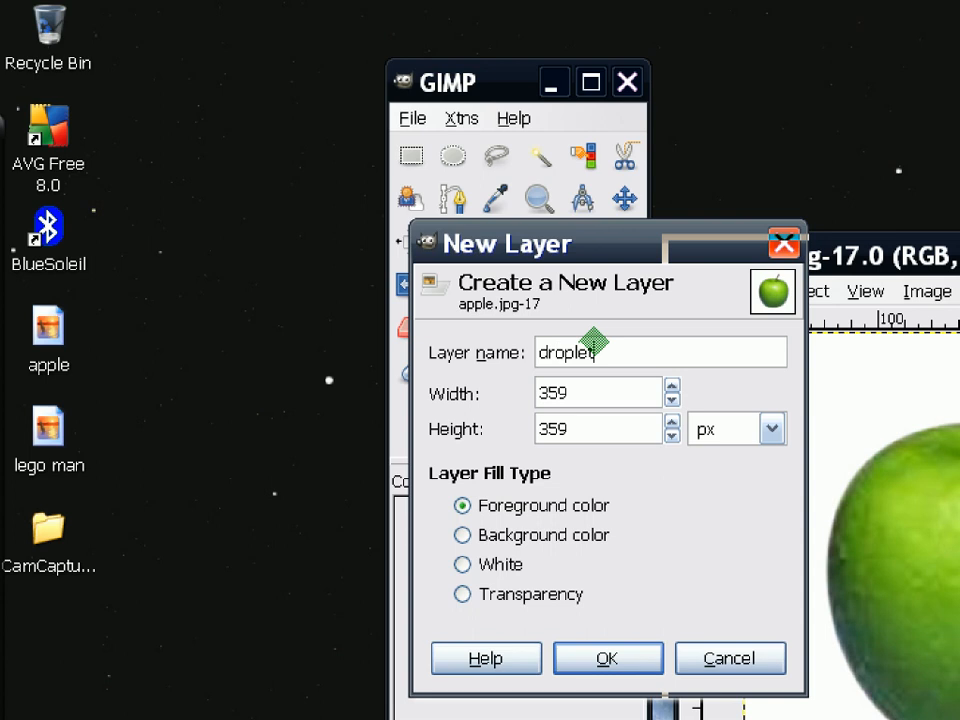
left_click_drag(504, 244, 416, 114)
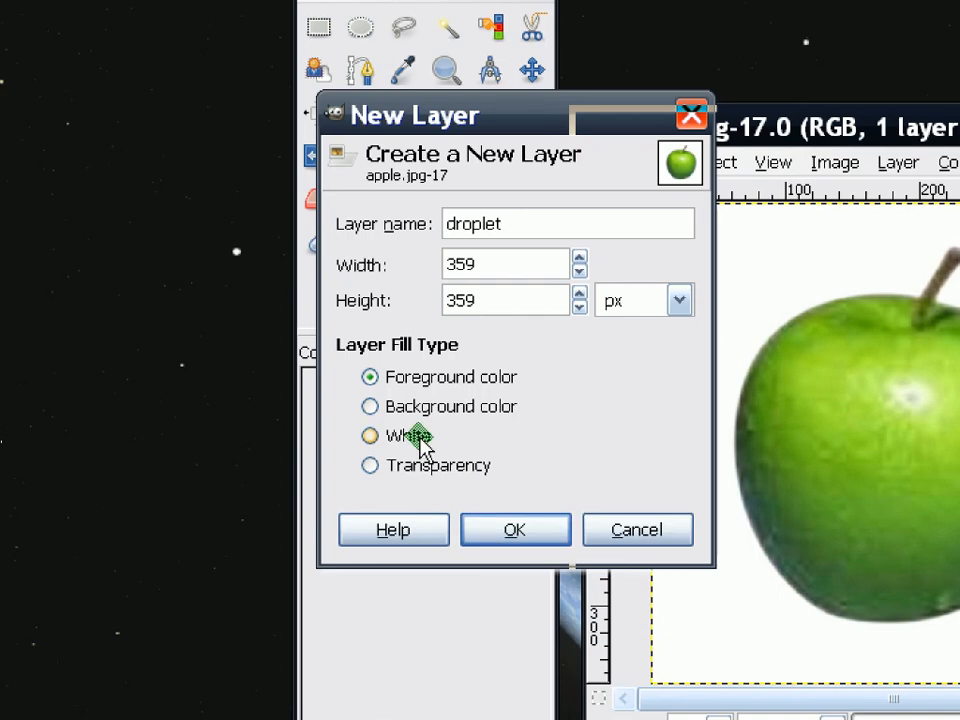
mouse_move(420, 404)
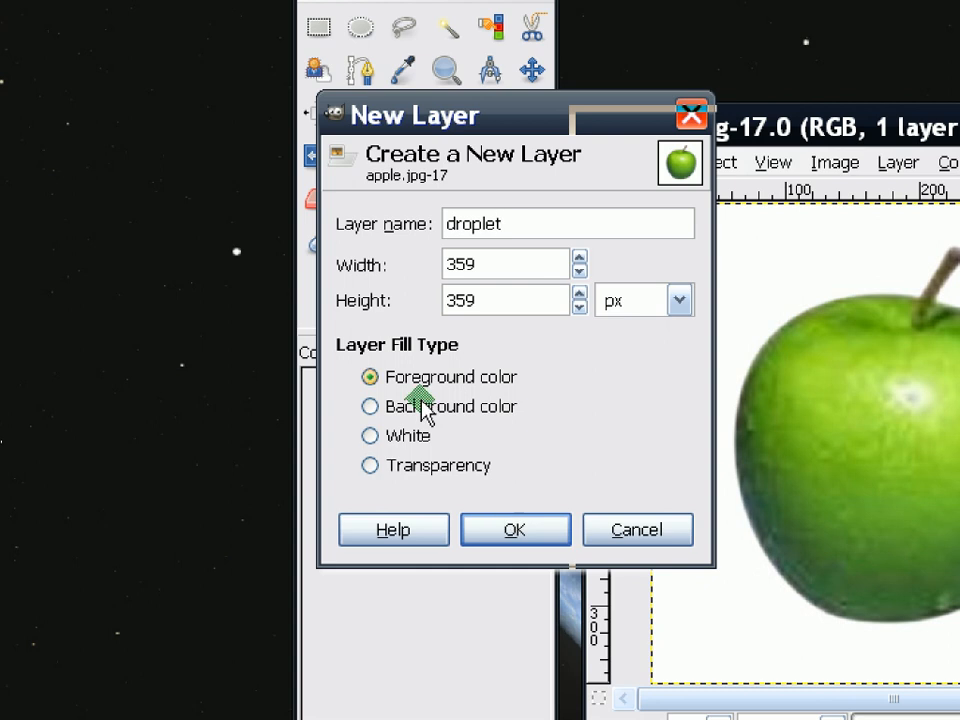
mouse_move(420, 468)
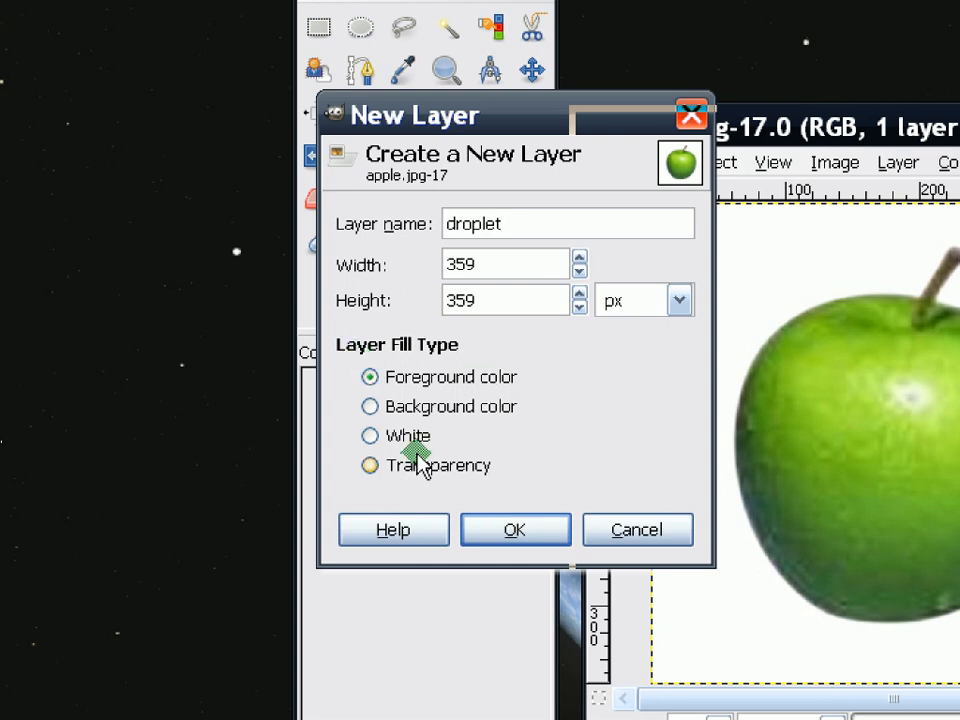
left_click(372, 464)
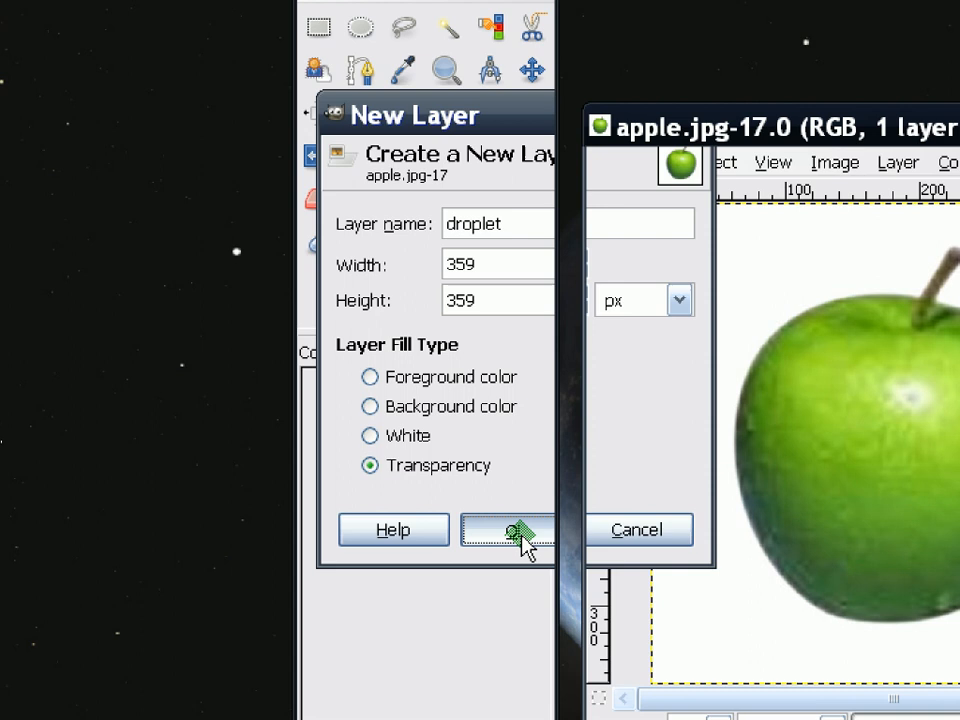
left_click(512, 528)
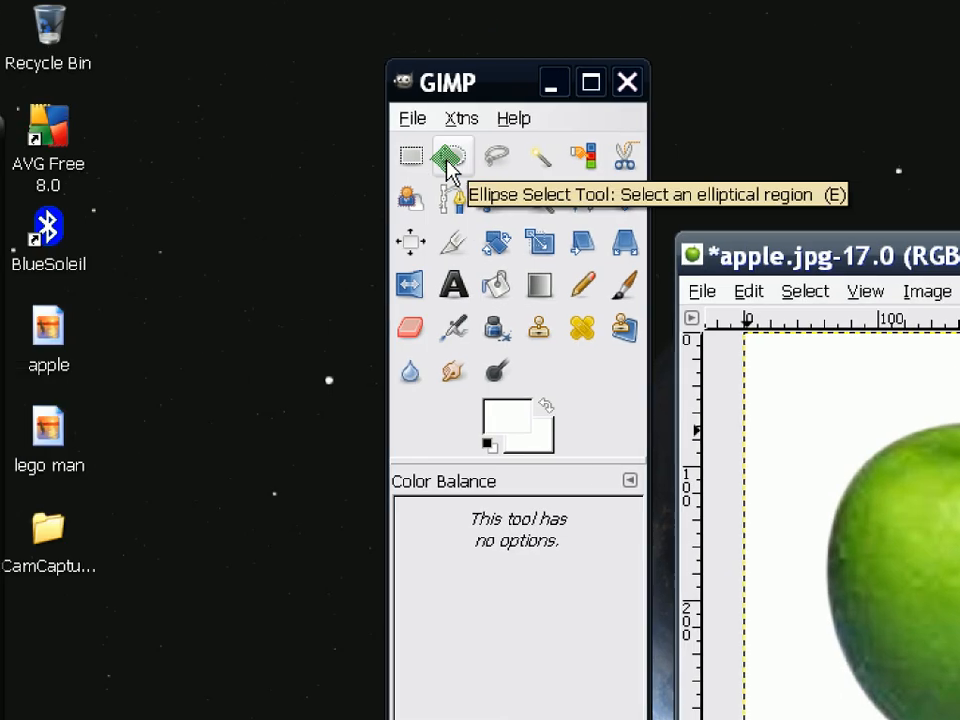
Select a small ellipse on the apple's upper left and pick the Blend tool
left_click(452, 156)
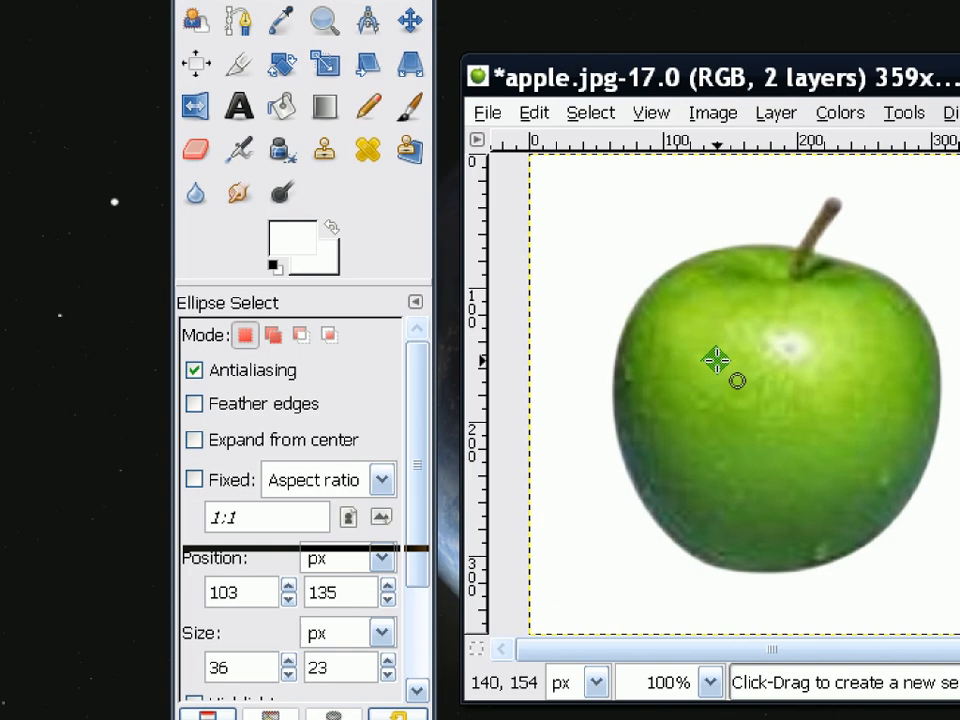
mouse_move(712, 344)
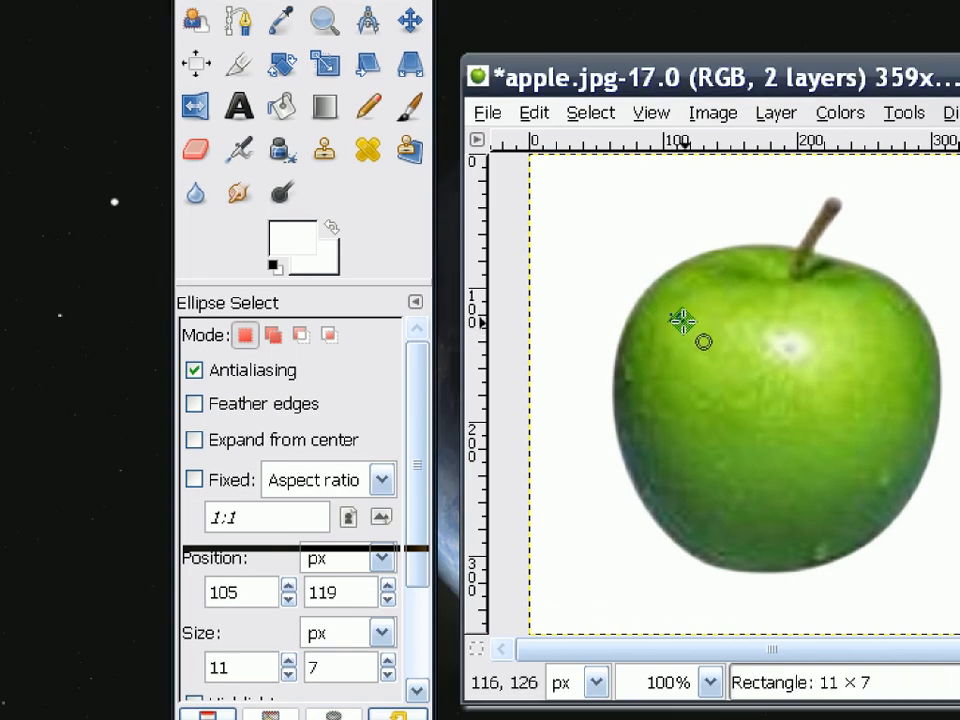
left_click_drag(684, 320, 716, 352)
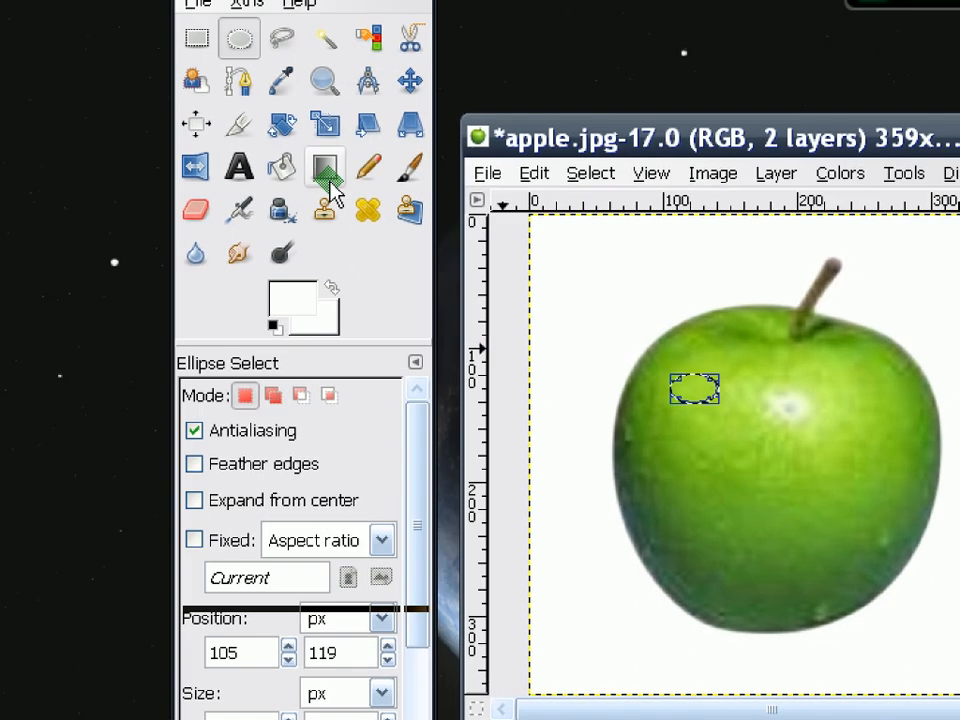
left_click(346, 188)
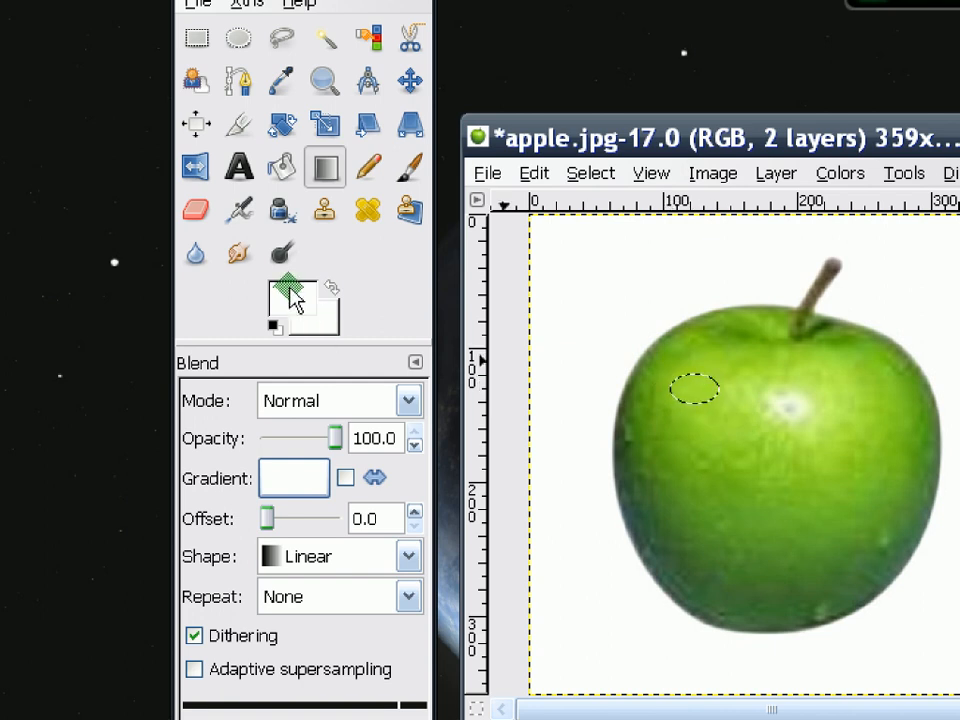
mouse_move(290, 296)
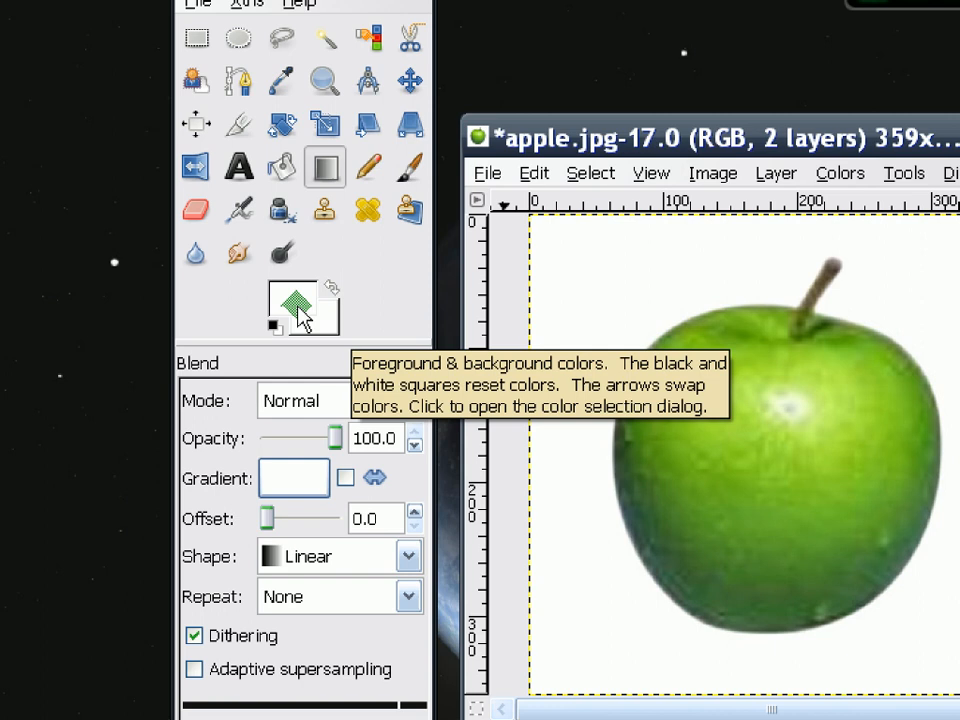
Fill the oval with a black gradient and set the droplet layer to Overlay mode
left_click(314, 296)
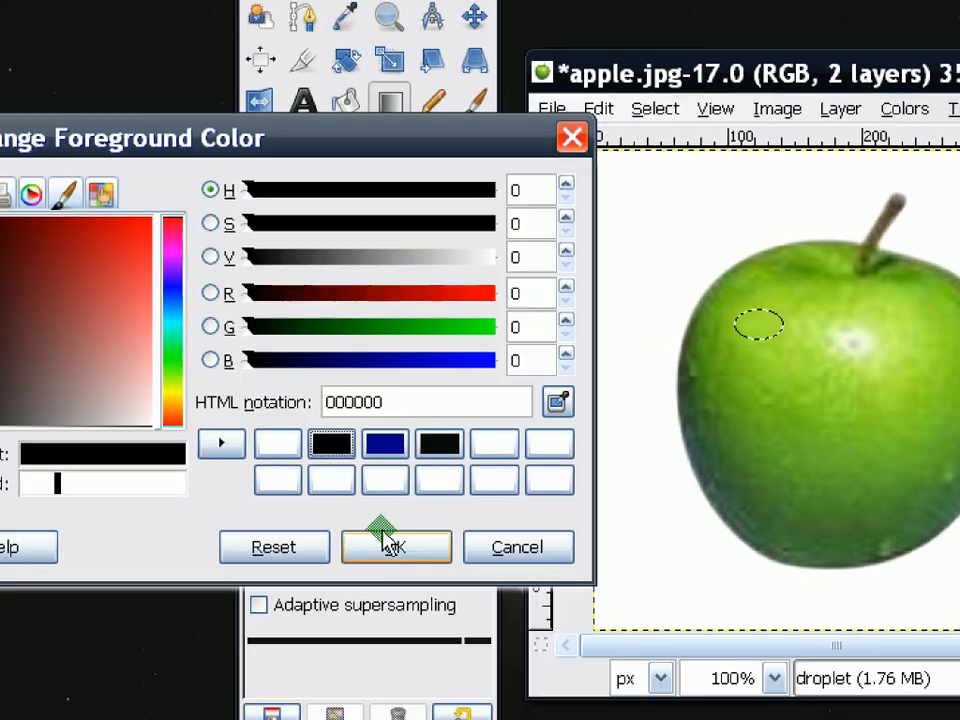
left_click(396, 548)
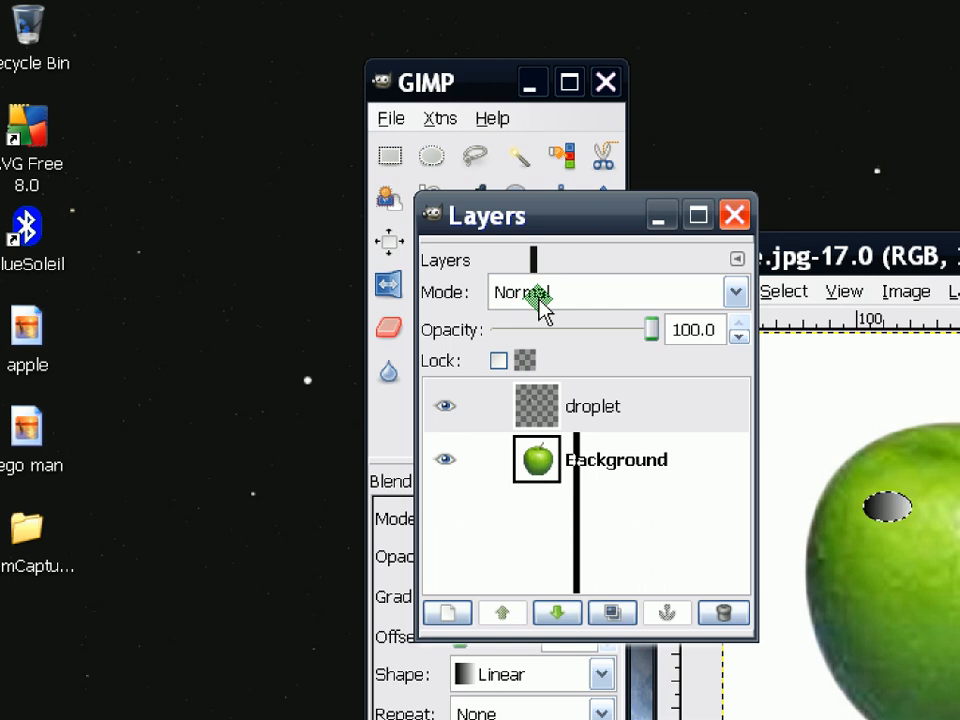
left_click(736, 292)
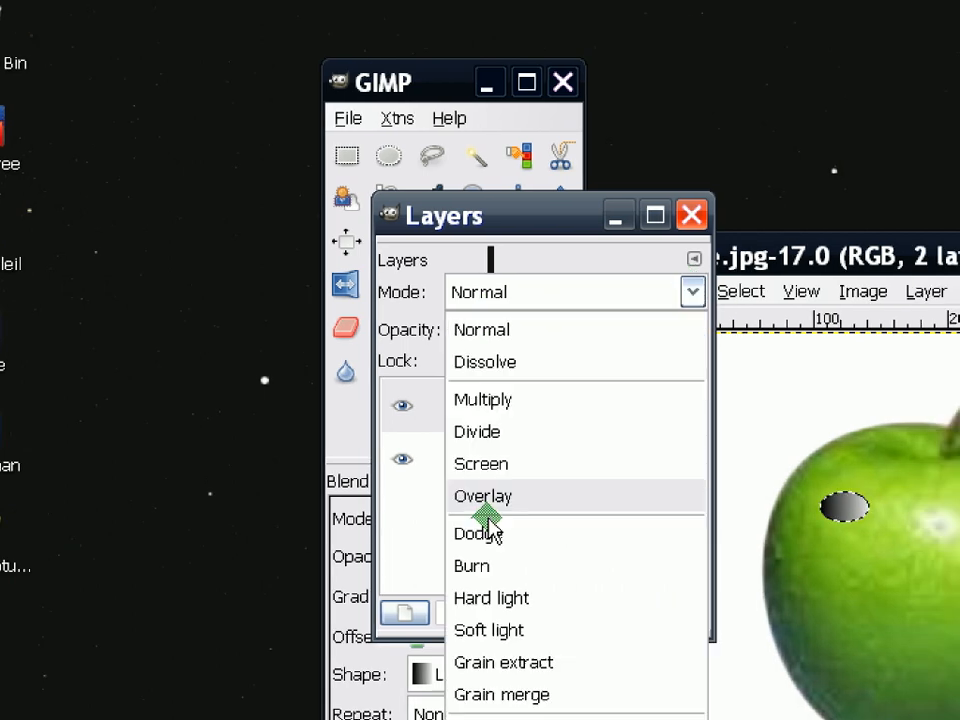
left_click(484, 496)
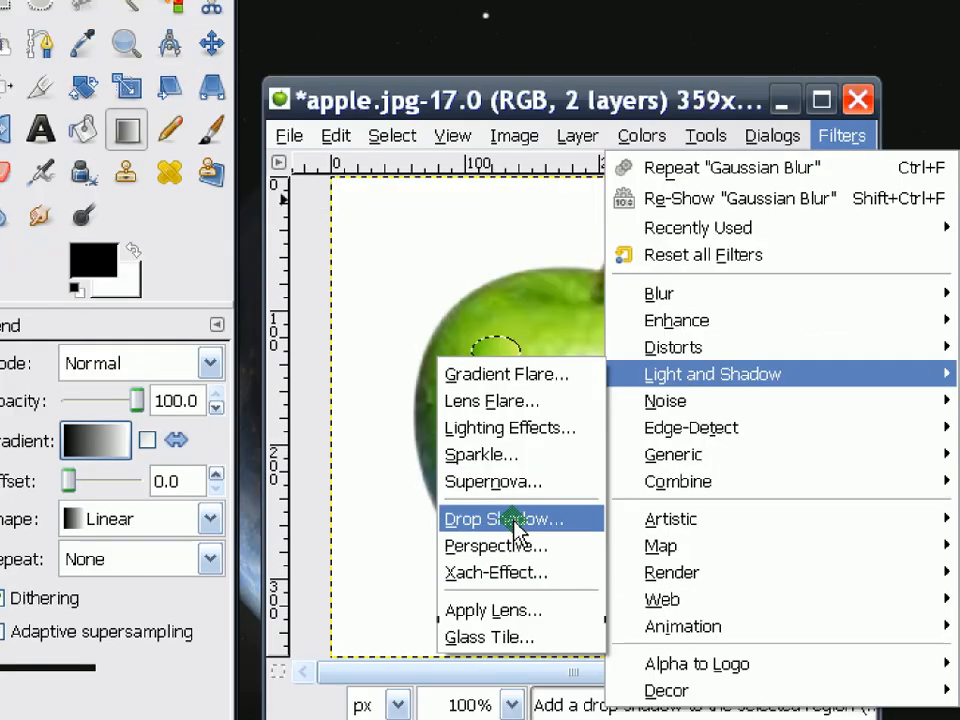
Apply a Drop Shadow with Offset X 3, Offset Y 3 and 70% opacity
left_click(498, 518)
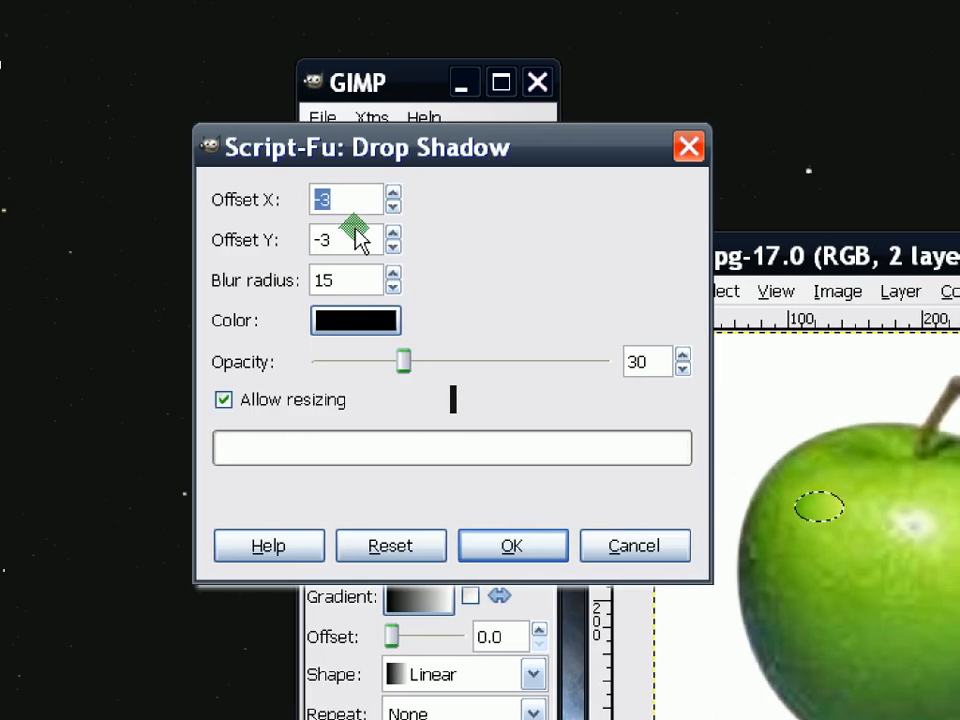
mouse_move(288, 248)
type("3")
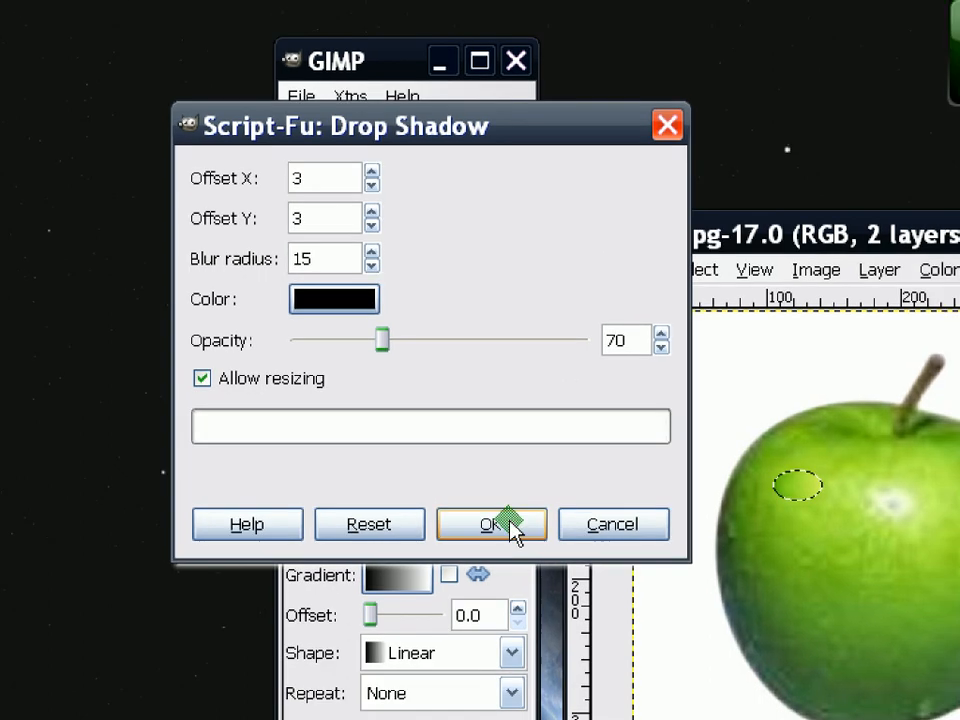
left_click(488, 524)
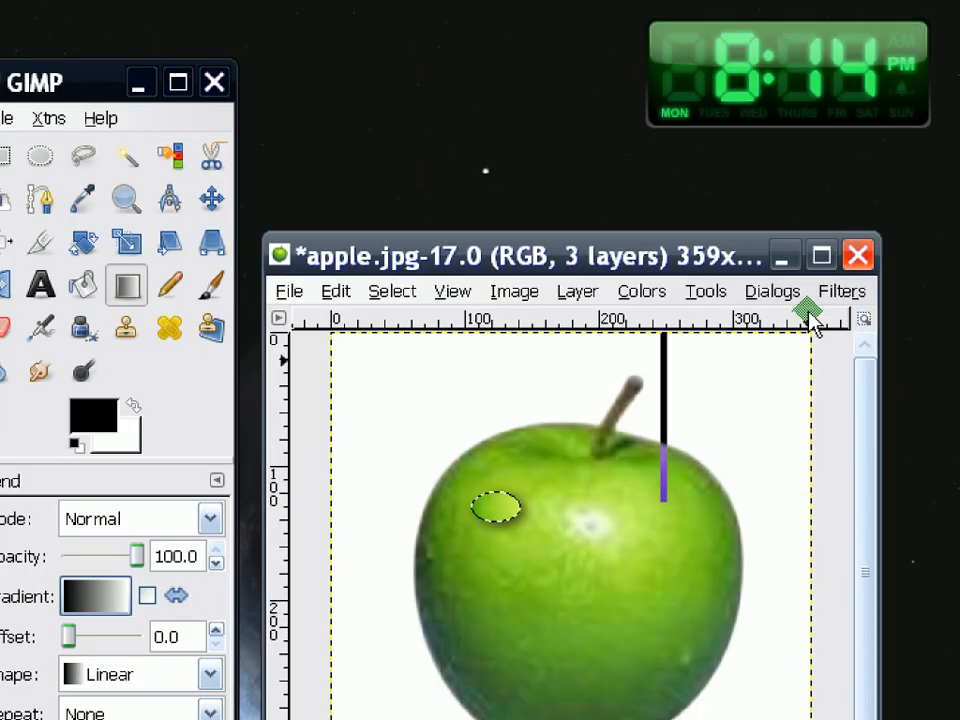
Apply a second Drop Shadow with Offset X −3, Offset Y −3 and 30% opacity
left_click(840, 292)
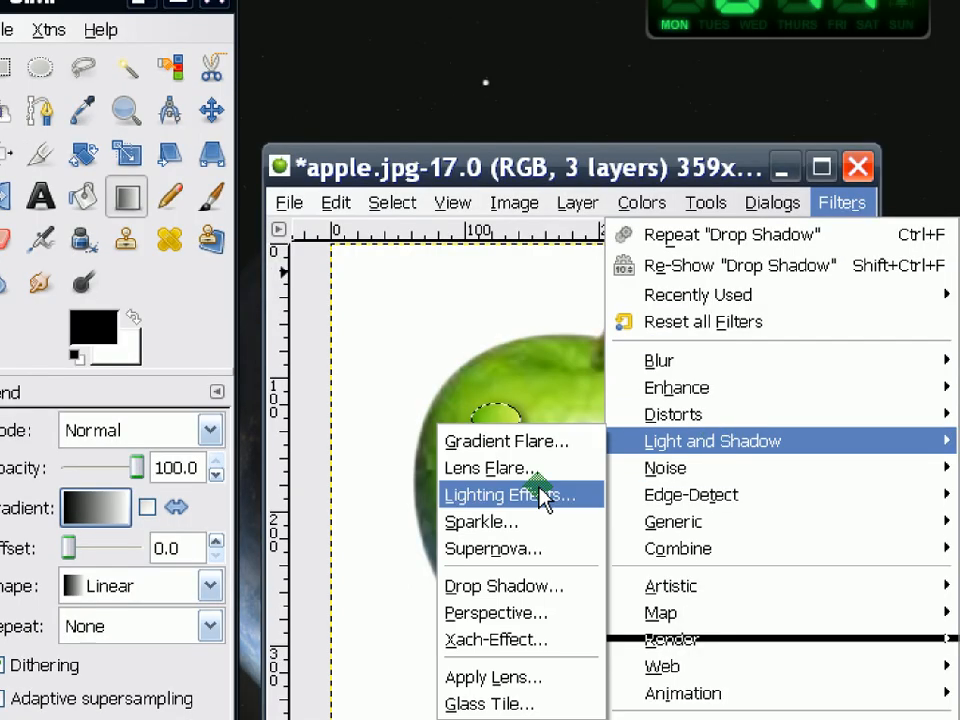
left_click(504, 584)
type("30")
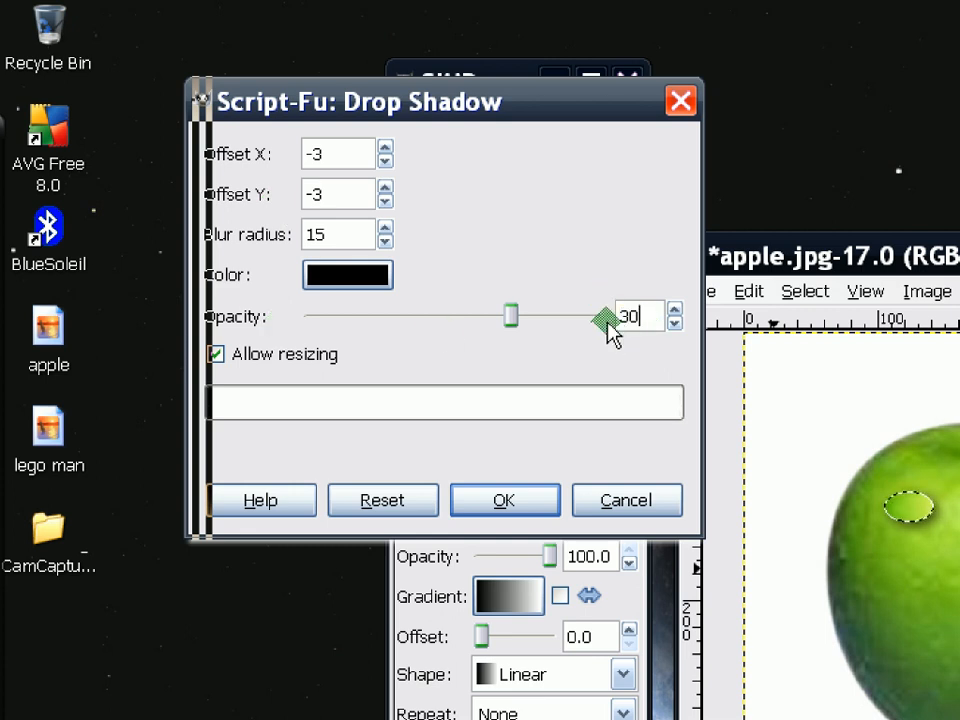
left_click(504, 500)
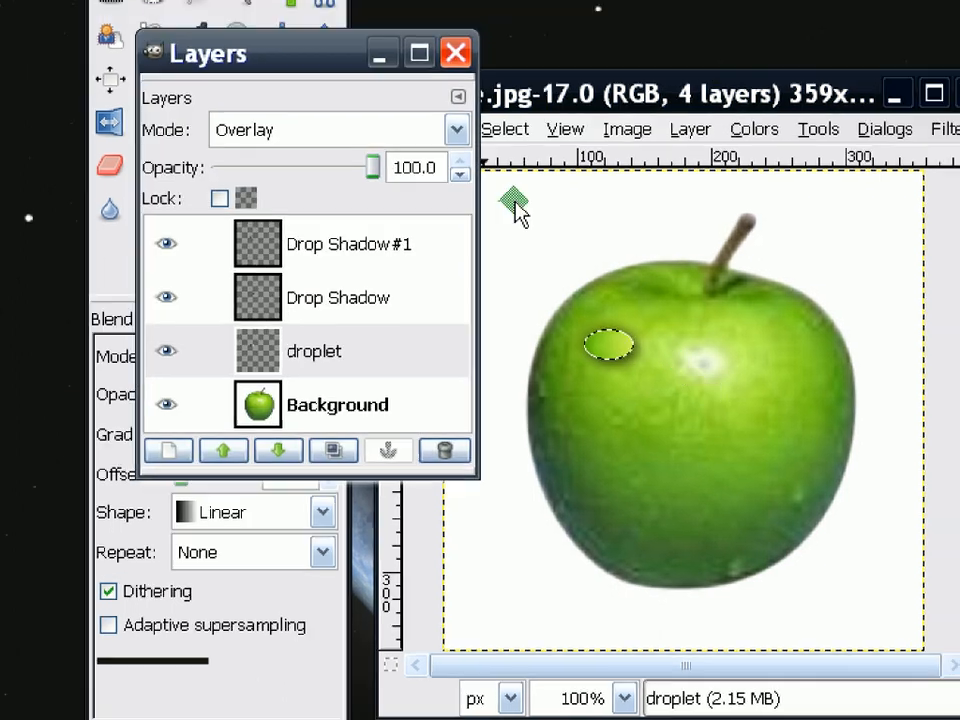
Set the Drop Shadow #1 layer to 30% opacity in Normal mode, hide the Layers dialog and pick the Move tool
left_click_drag(208, 52, 390, 182)
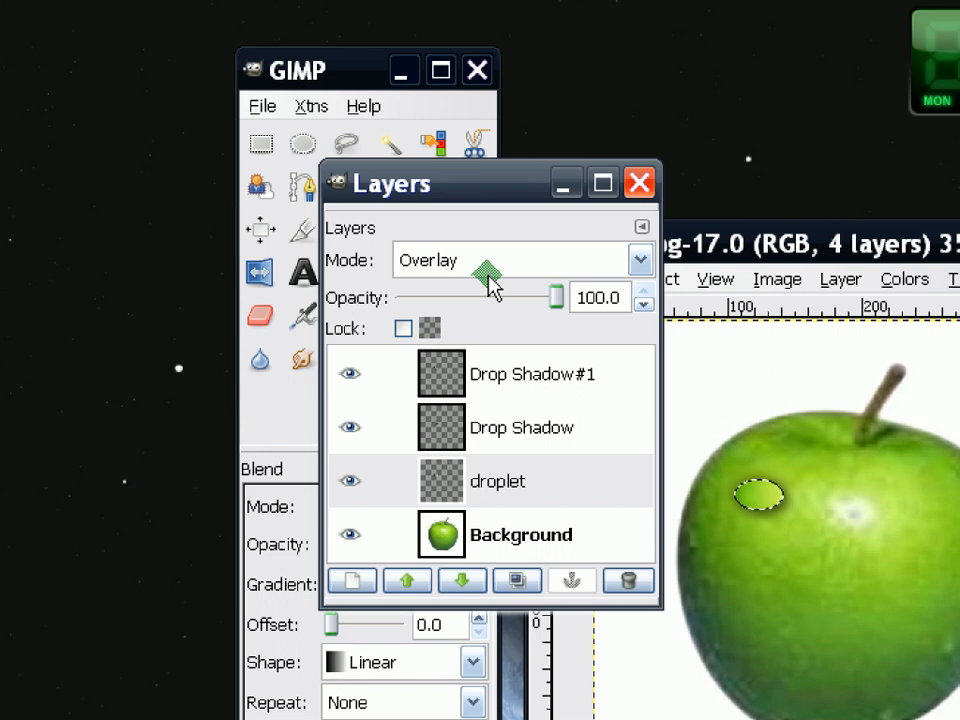
left_click(498, 480)
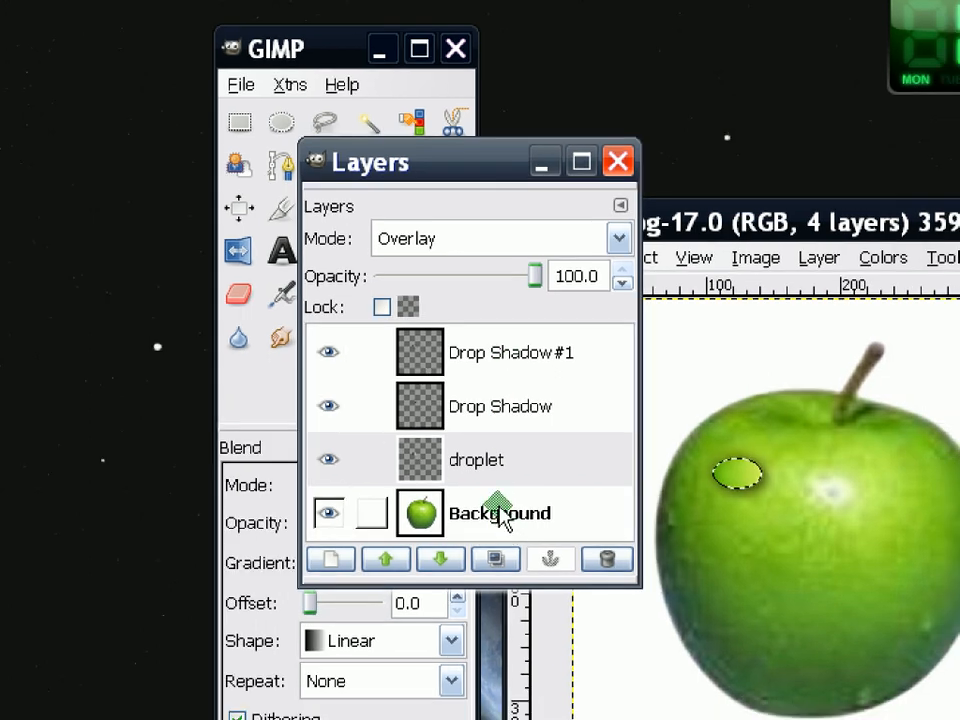
left_click(500, 406)
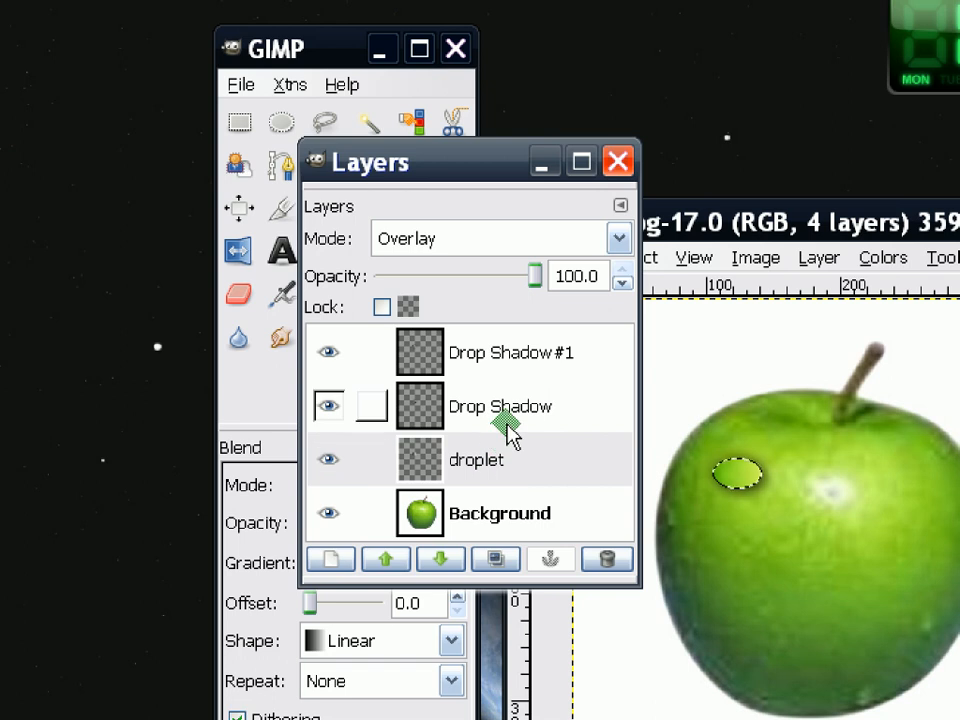
left_click(510, 352)
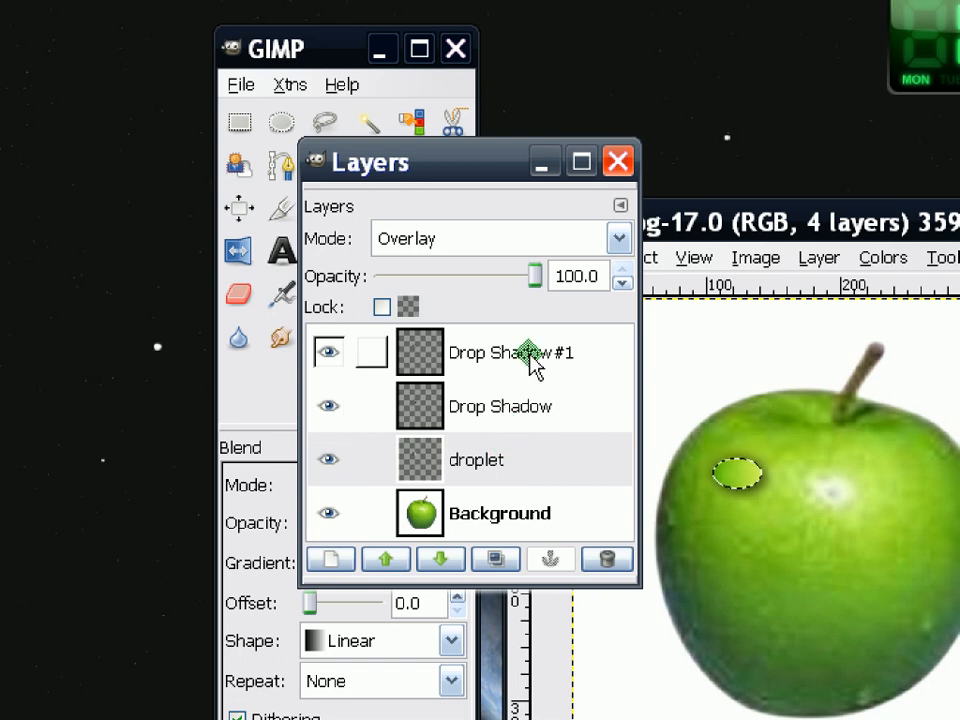
left_click(512, 352)
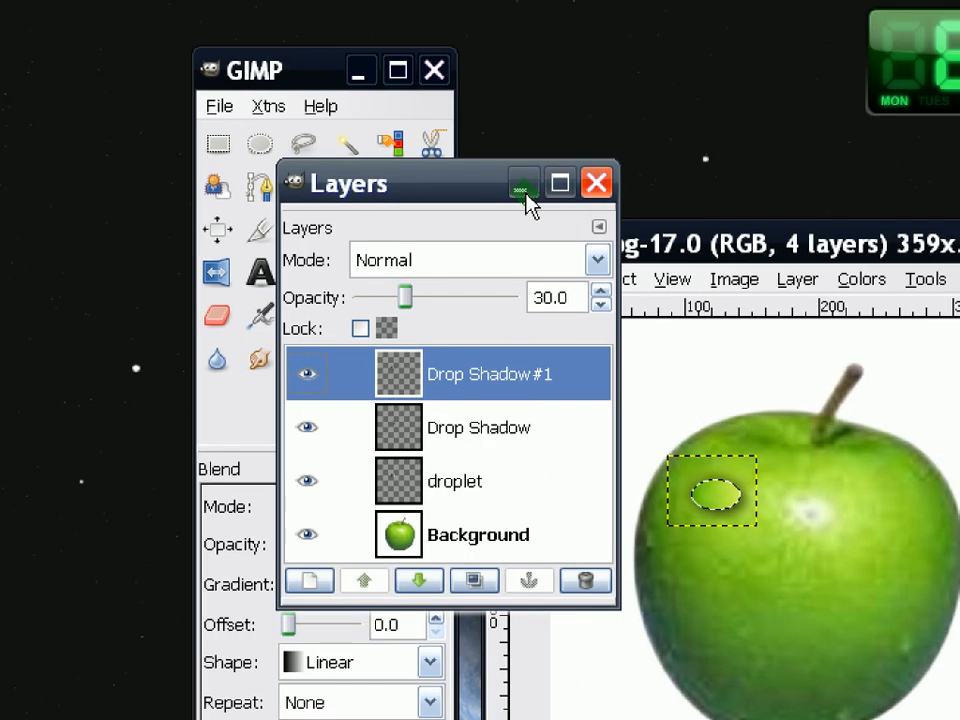
left_click(596, 182)
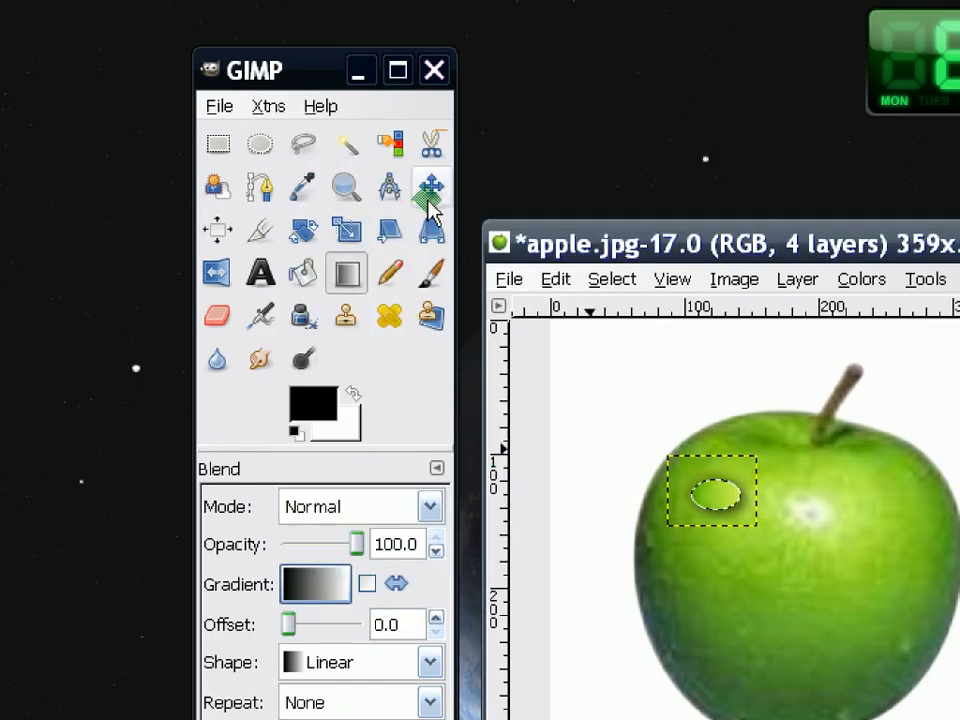
left_click(432, 188)
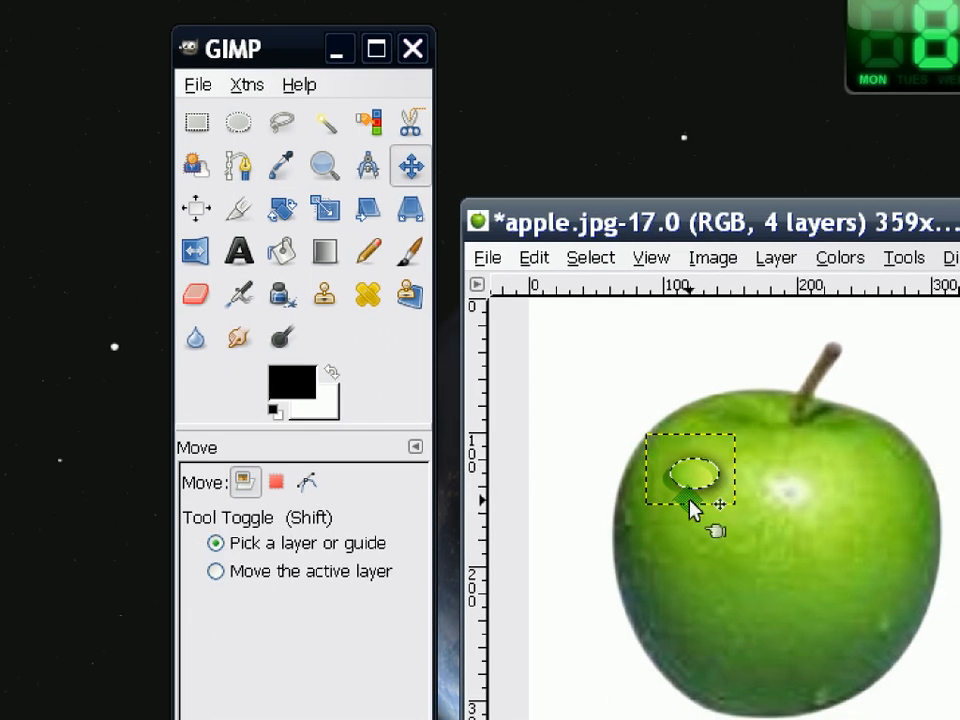
Create a new transparent layer named 'light' and pick the Paintbrush with a soft brush
left_click(692, 212)
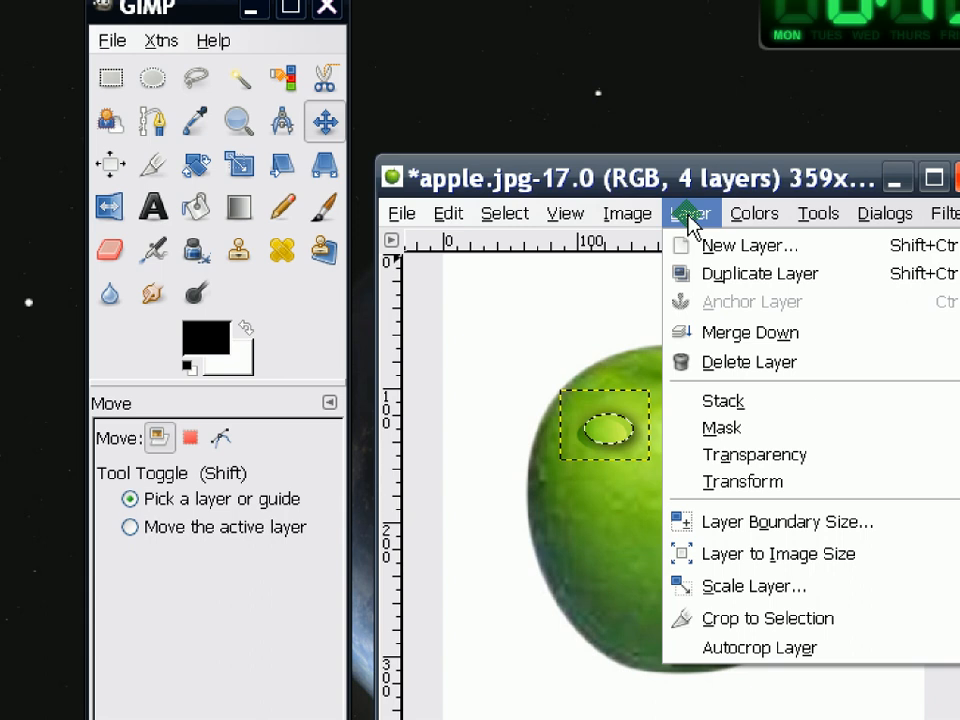
left_click(748, 244)
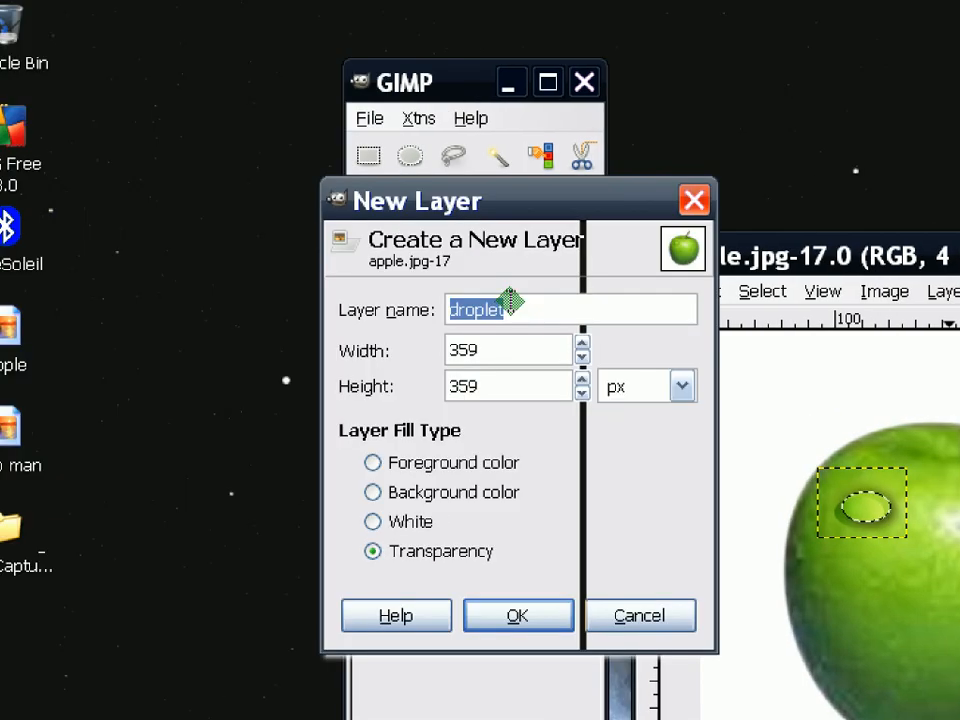
type("light")
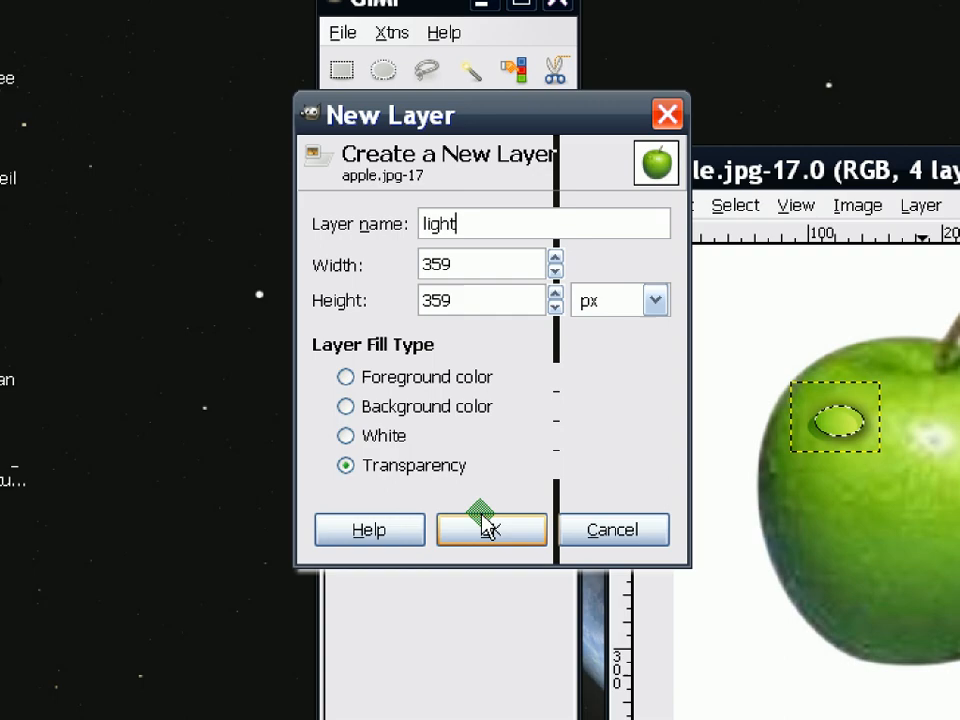
left_click(492, 528)
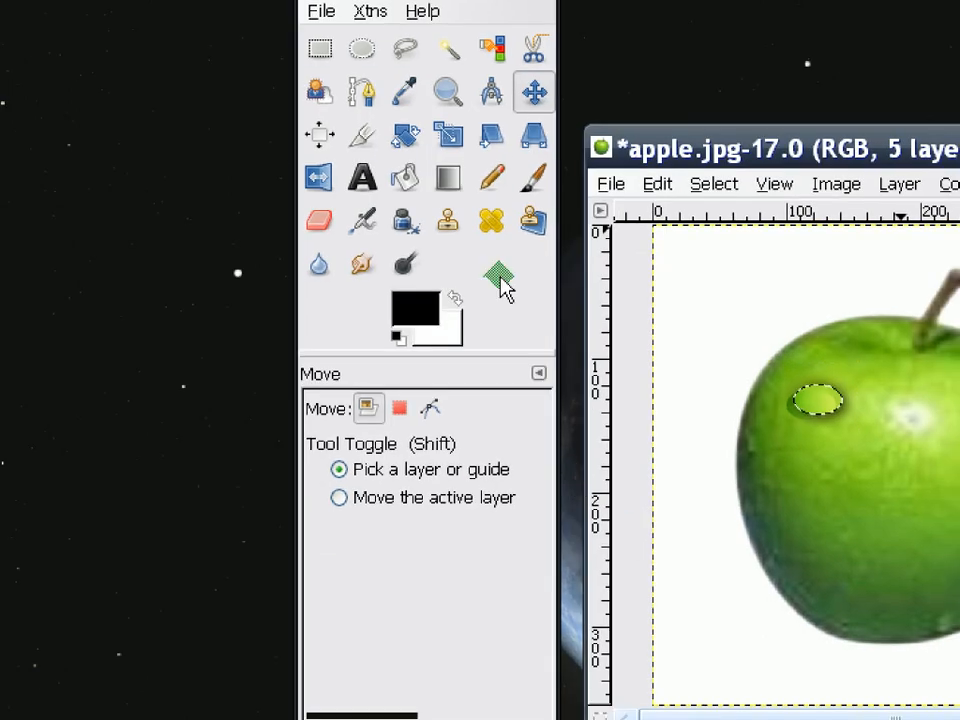
left_click(532, 176)
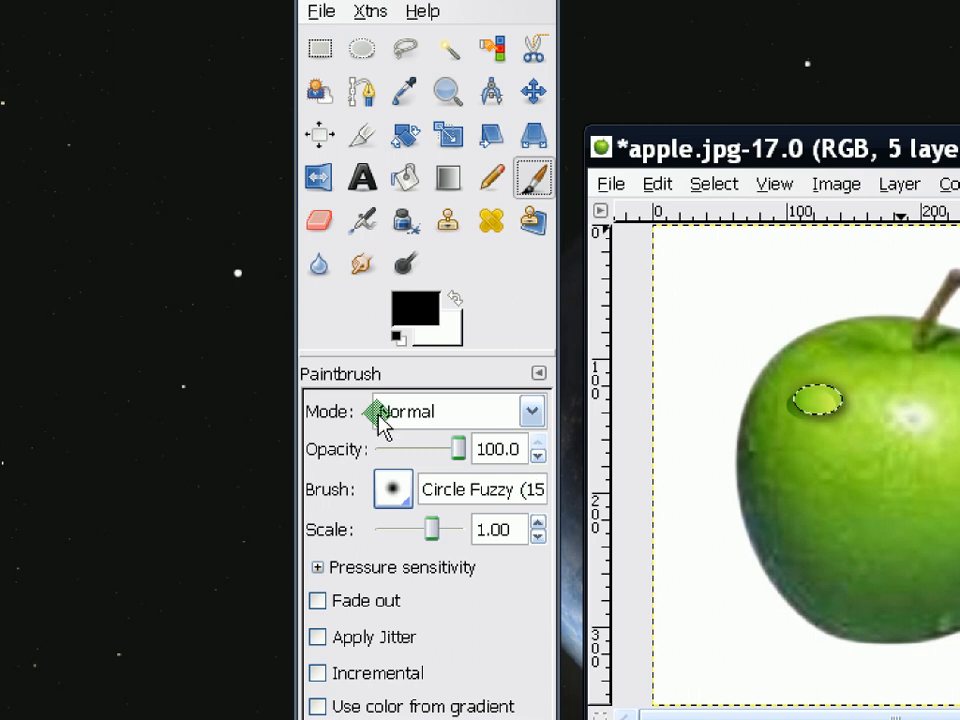
mouse_move(356, 500)
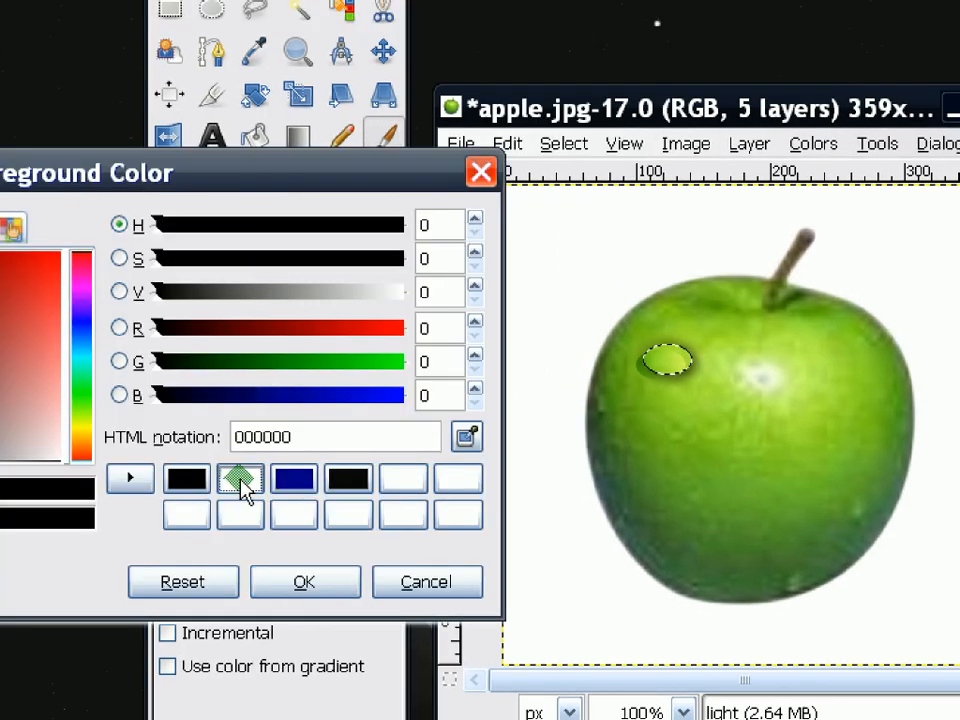
Paint white highlight strokes on the droplet on the light layer
left_click(304, 580)
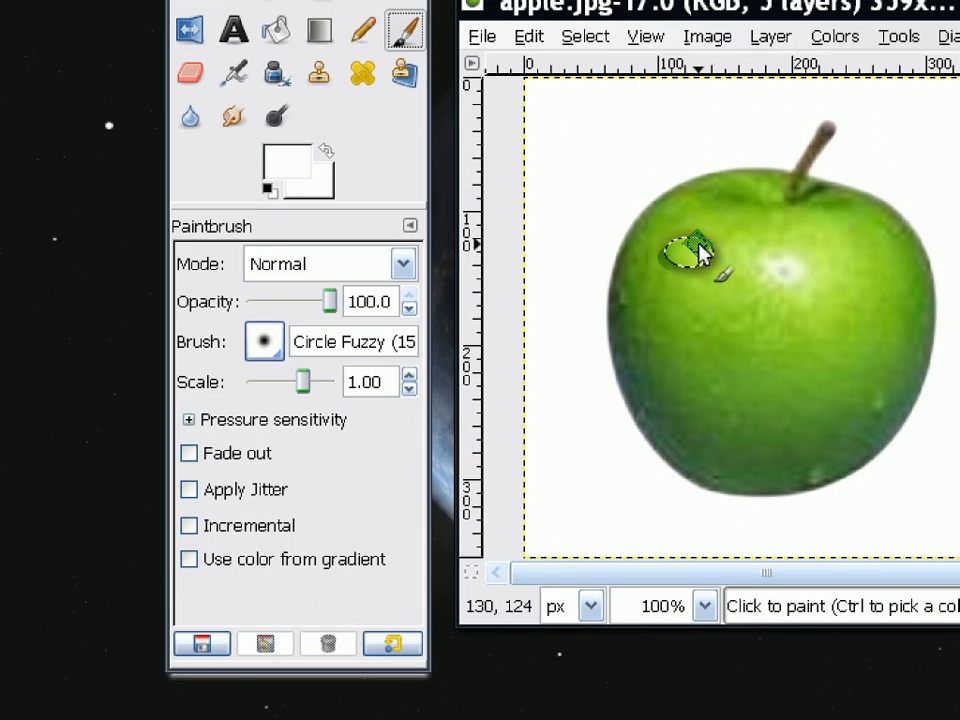
mouse_move(704, 260)
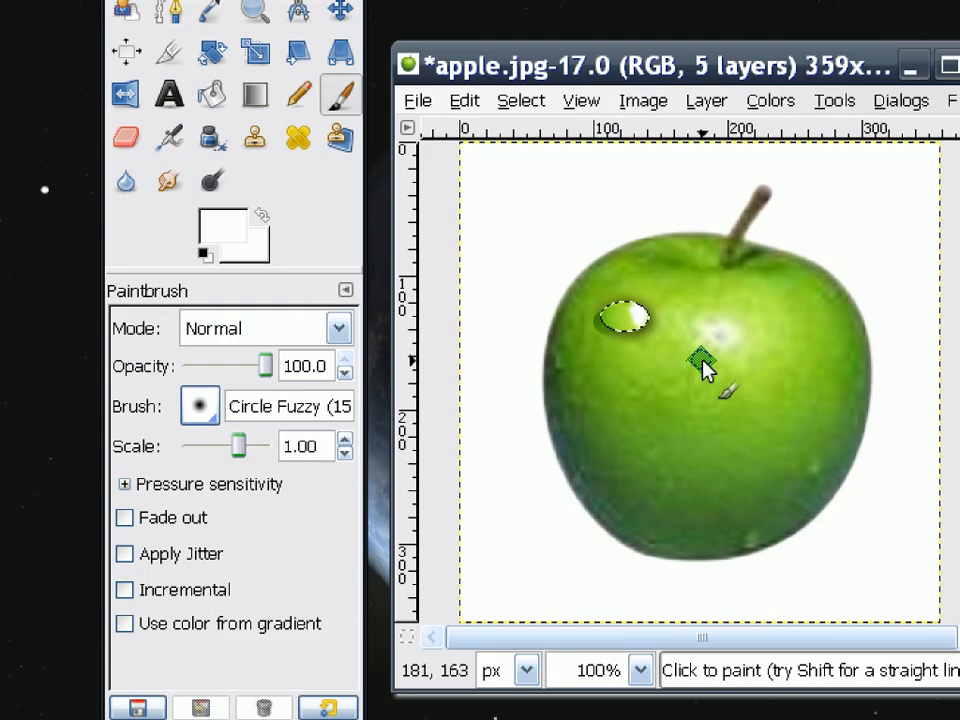
left_click(624, 318)
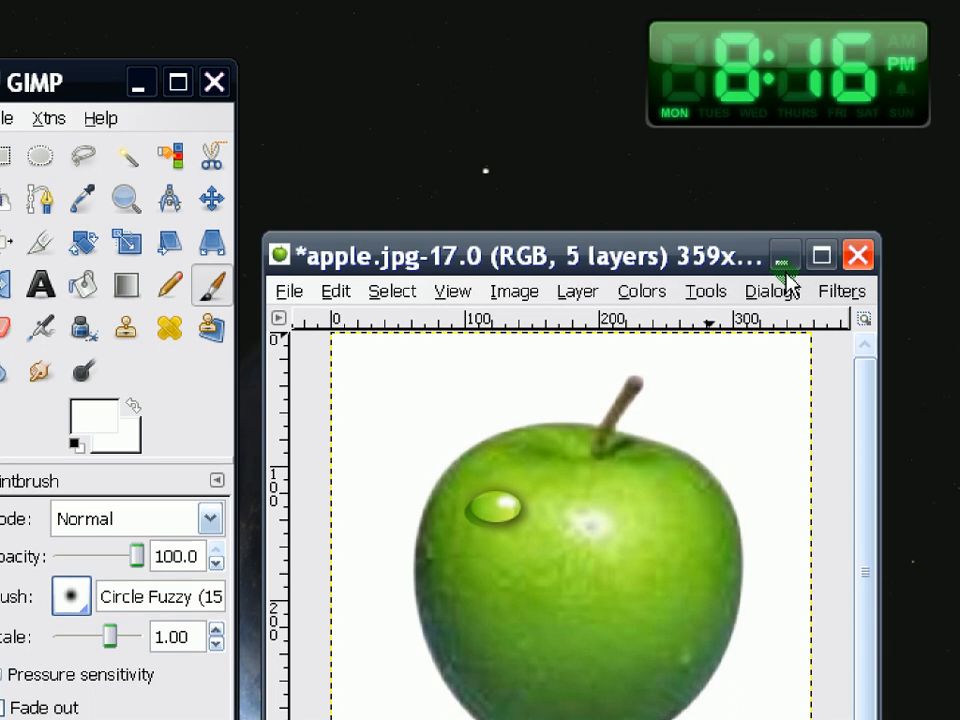
Hide the apple image and add a black foreground-filled layer named 'saber' to lego man.jpg
left_click(786, 256)
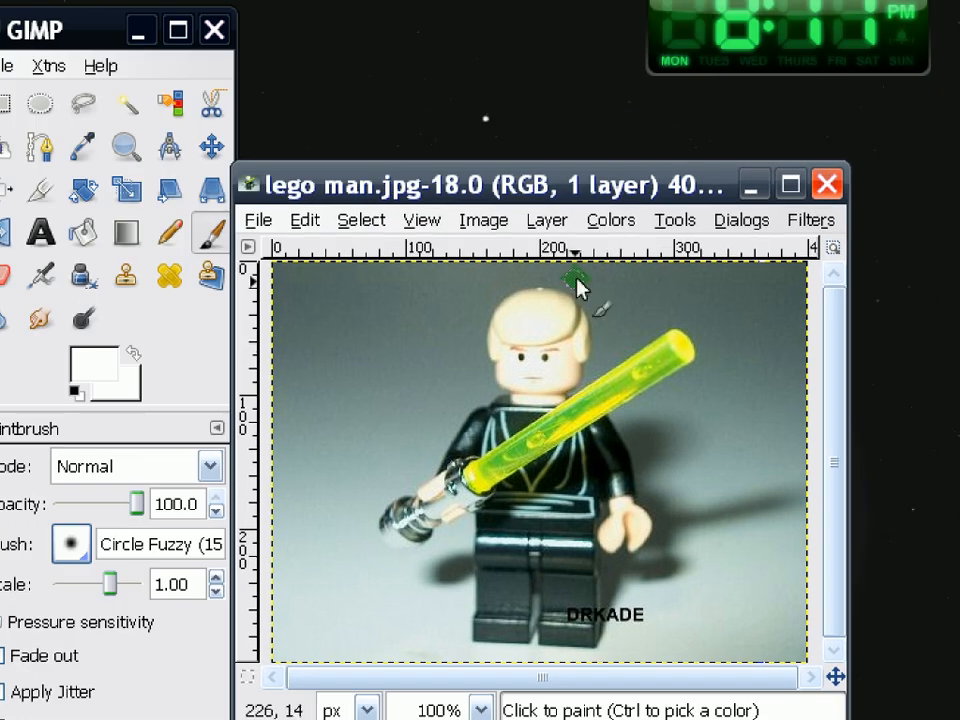
mouse_move(684, 498)
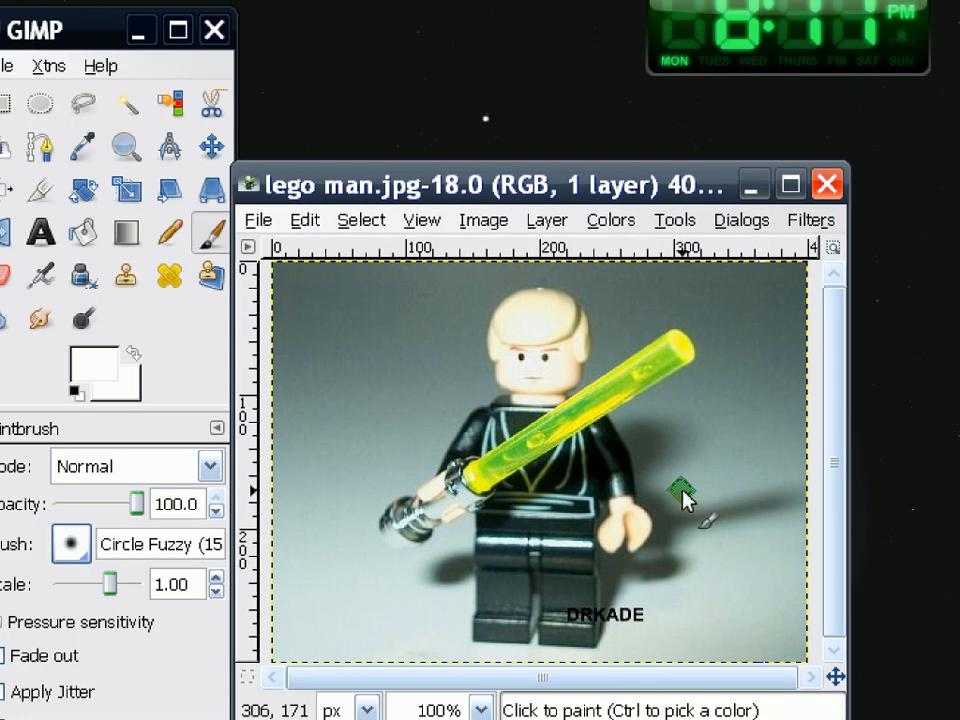
mouse_move(480, 418)
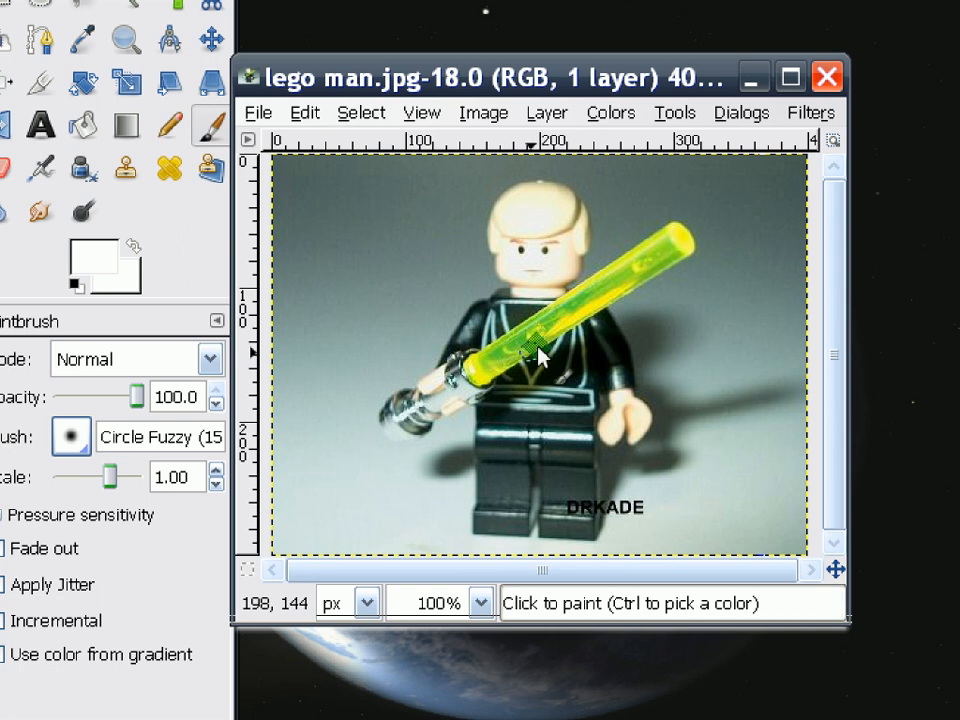
mouse_move(710, 280)
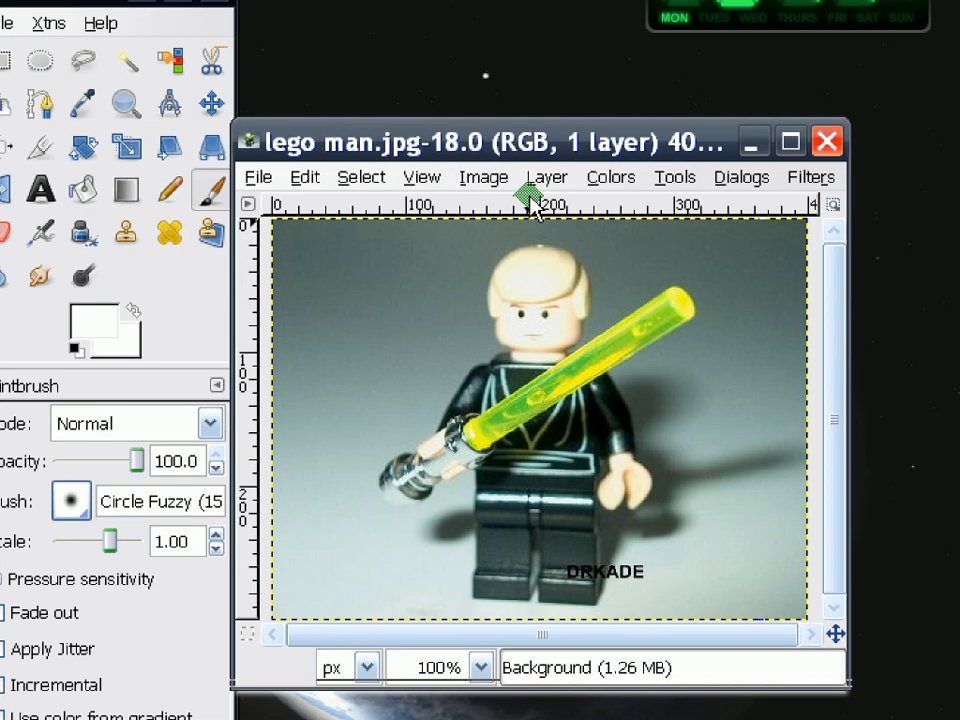
left_click(546, 176)
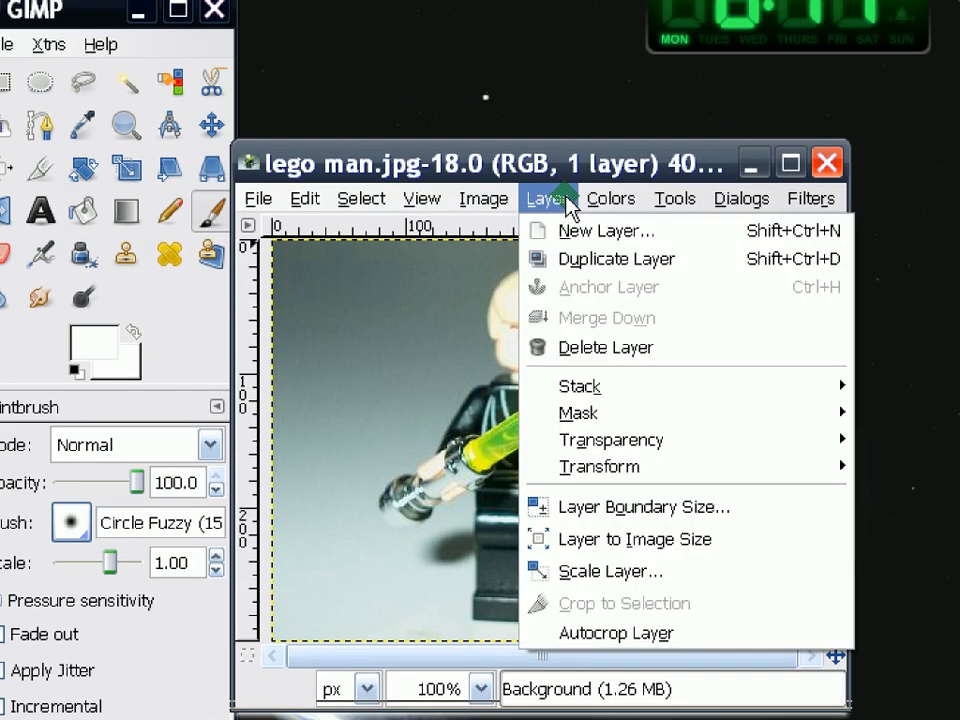
mouse_move(248, 250)
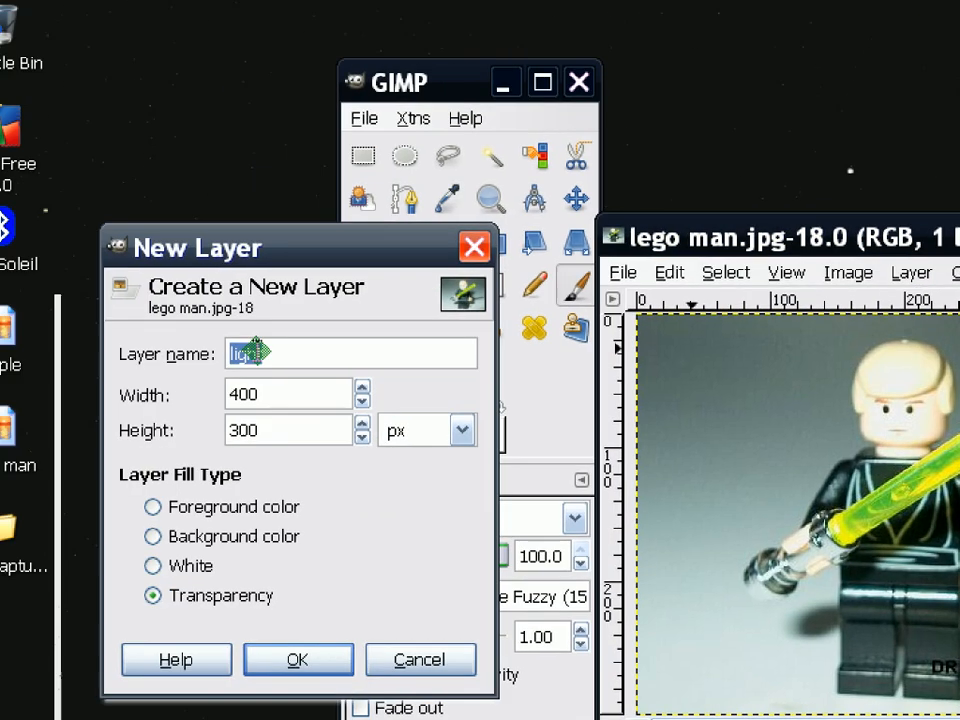
type("saber")
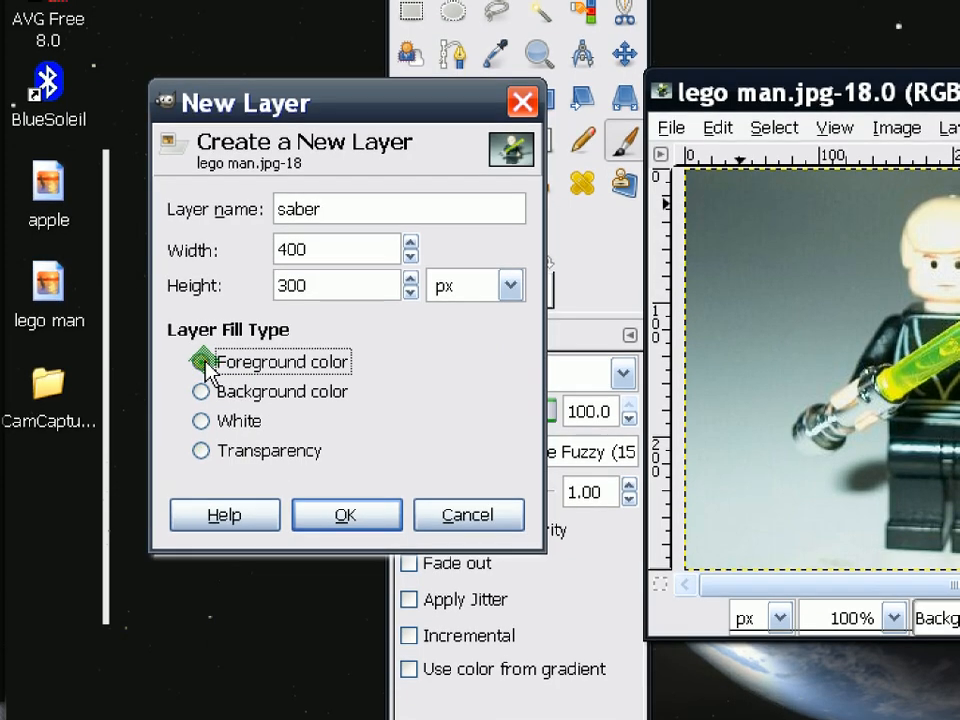
left_click(346, 514)
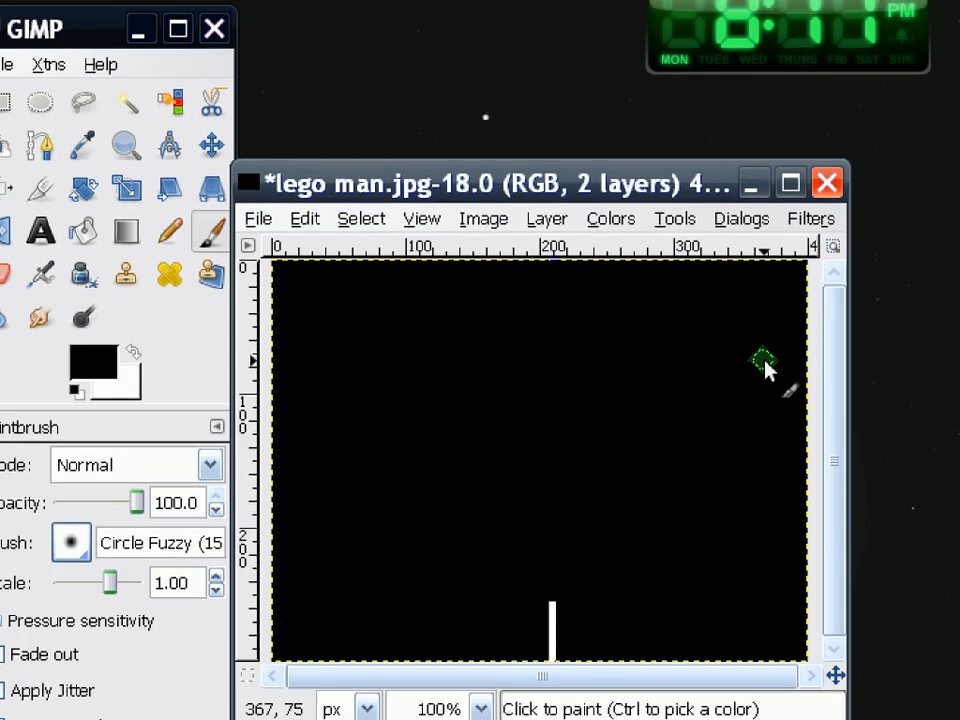
mouse_move(530, 376)
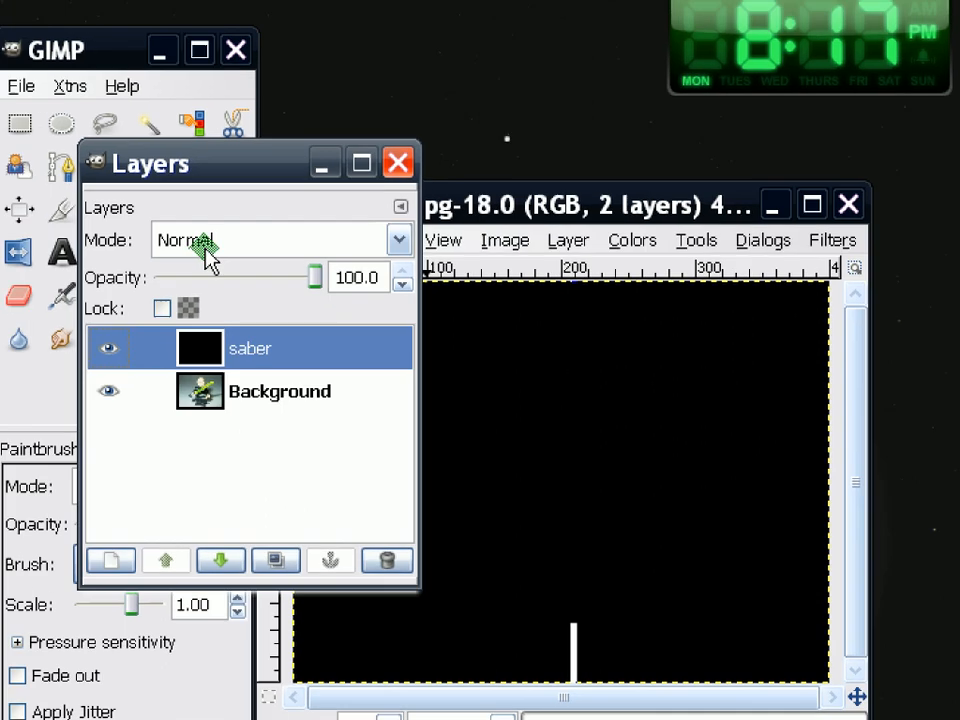
Set the saber layer to Screen blend mode and put the Layers dialog away
left_click(400, 240)
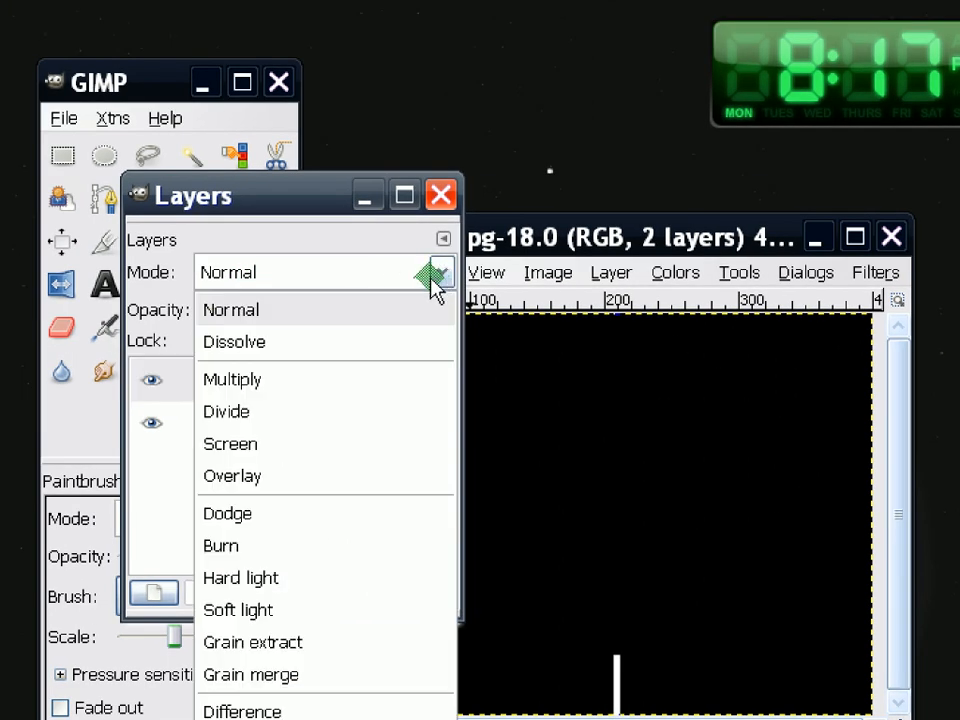
mouse_move(324, 444)
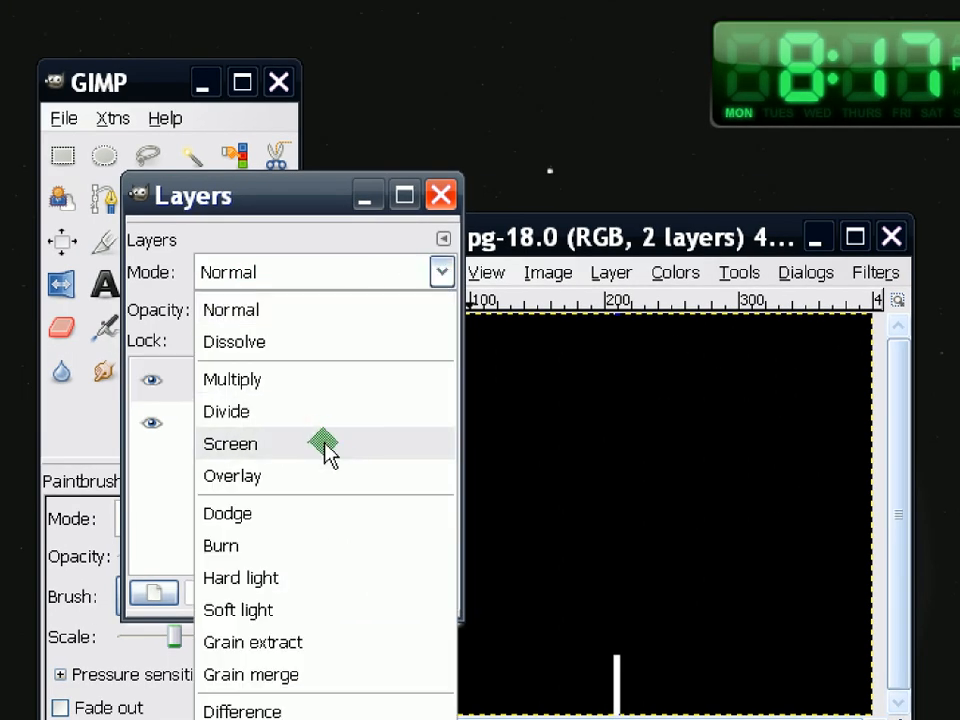
left_click(230, 444)
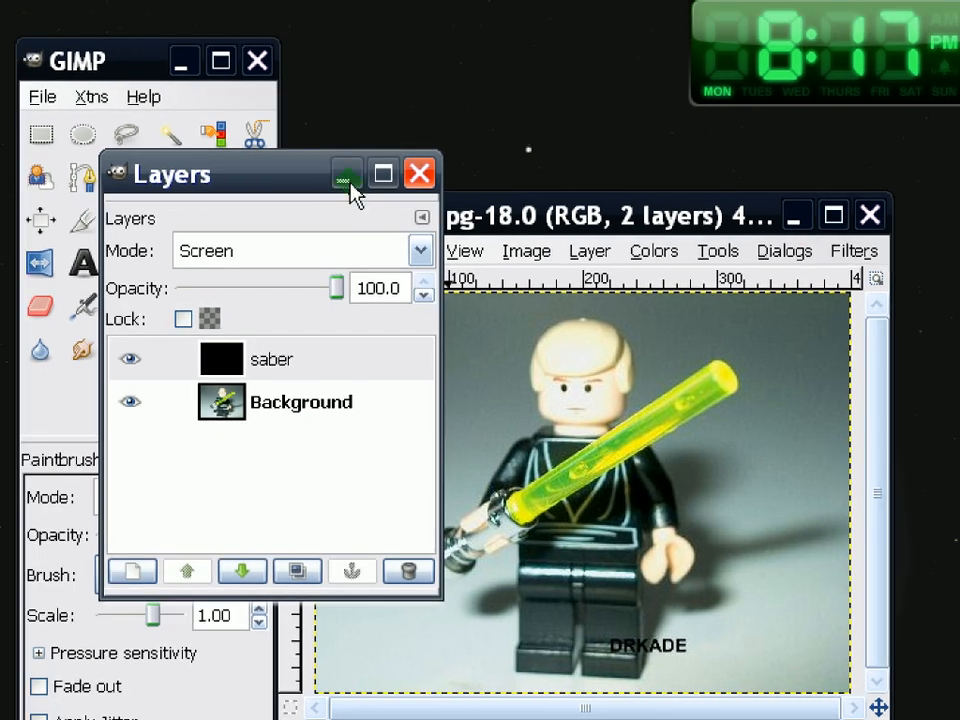
left_click(418, 172)
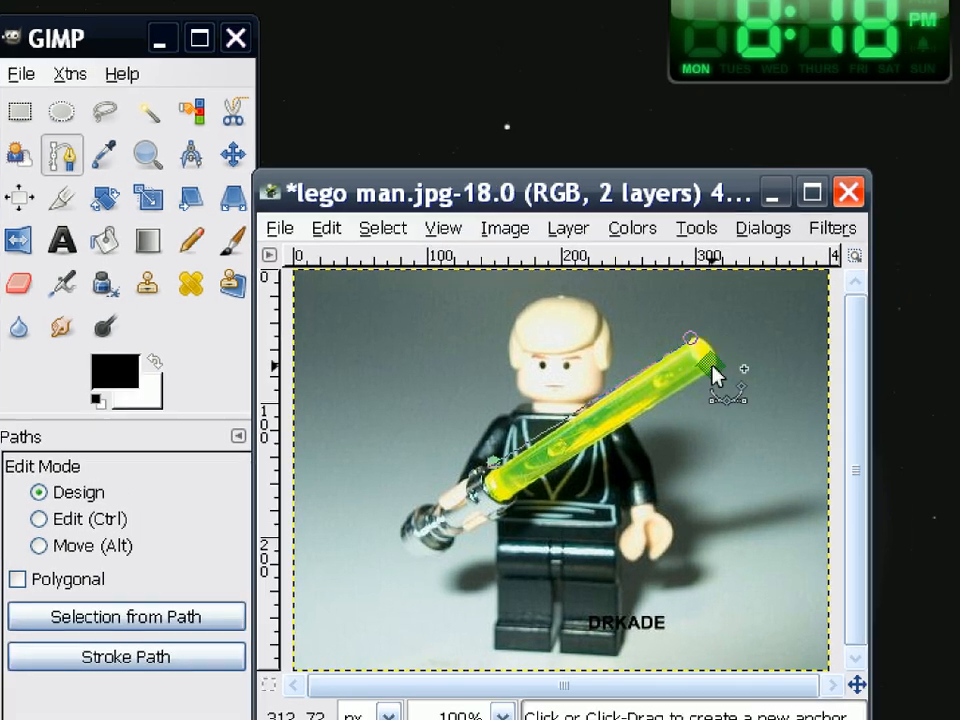
Place the path point at the saber tip and convert the blade path to a selection
left_click(690, 336)
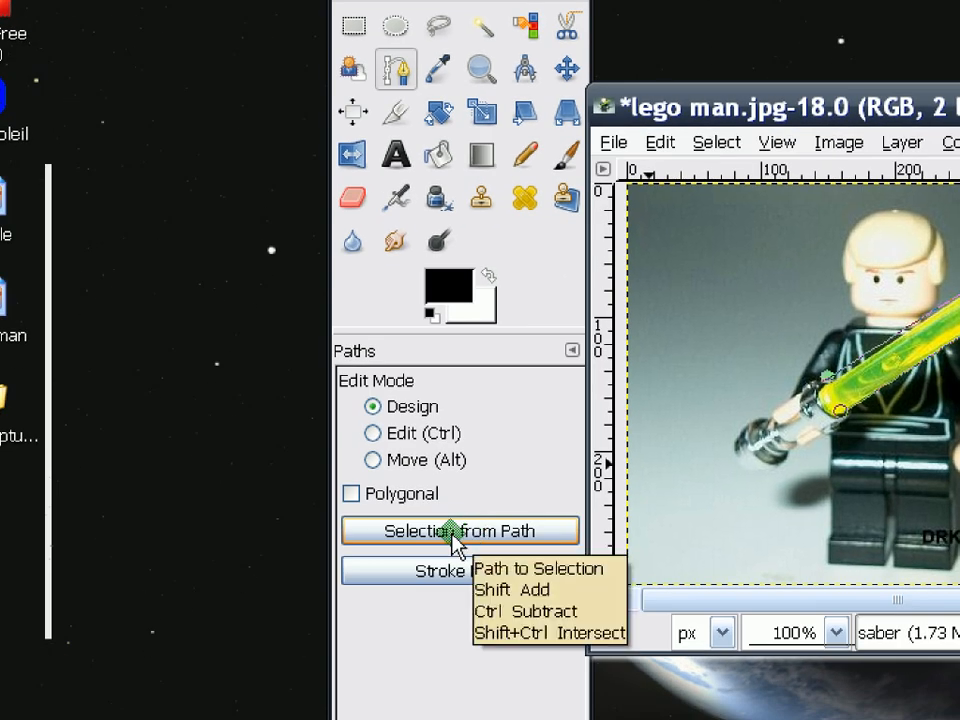
left_click(460, 532)
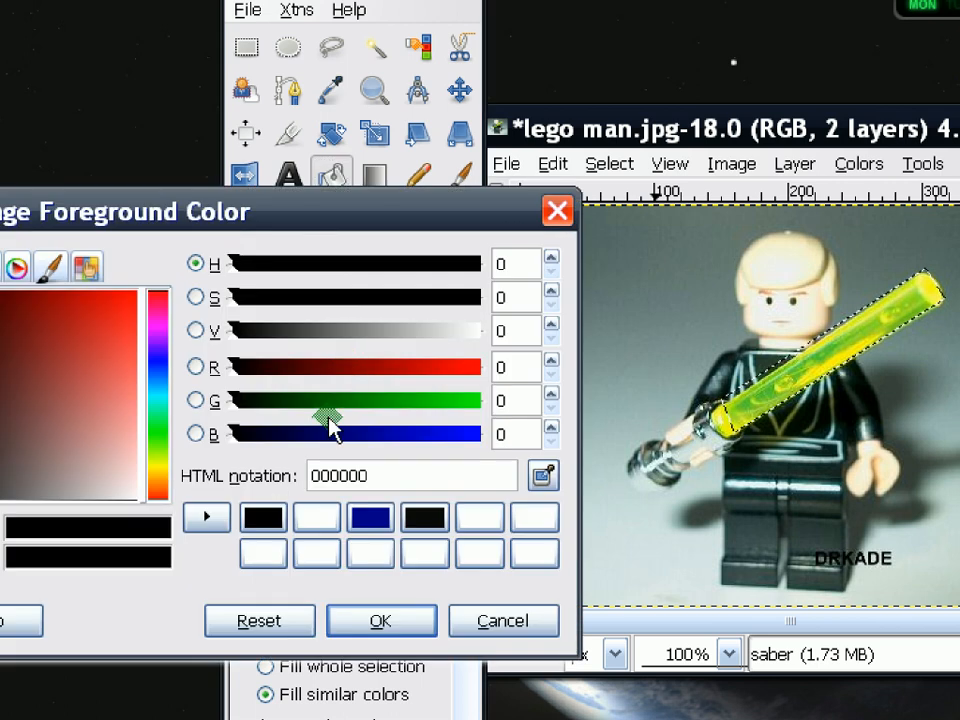
Set the foreground colour to white for filling the blade selection
left_click(380, 620)
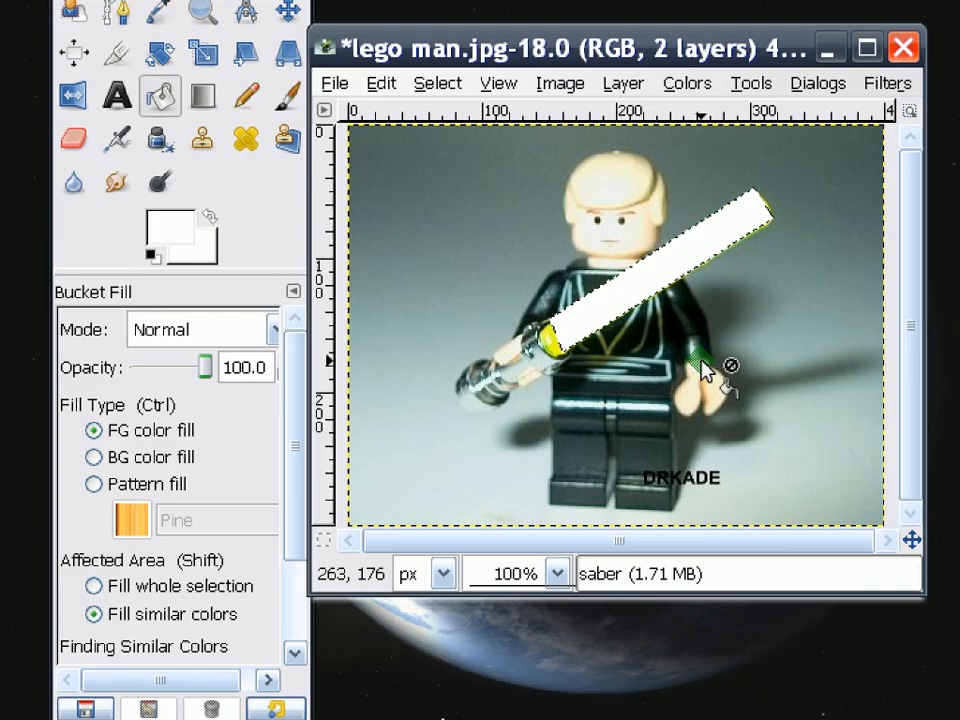
mouse_move(490, 230)
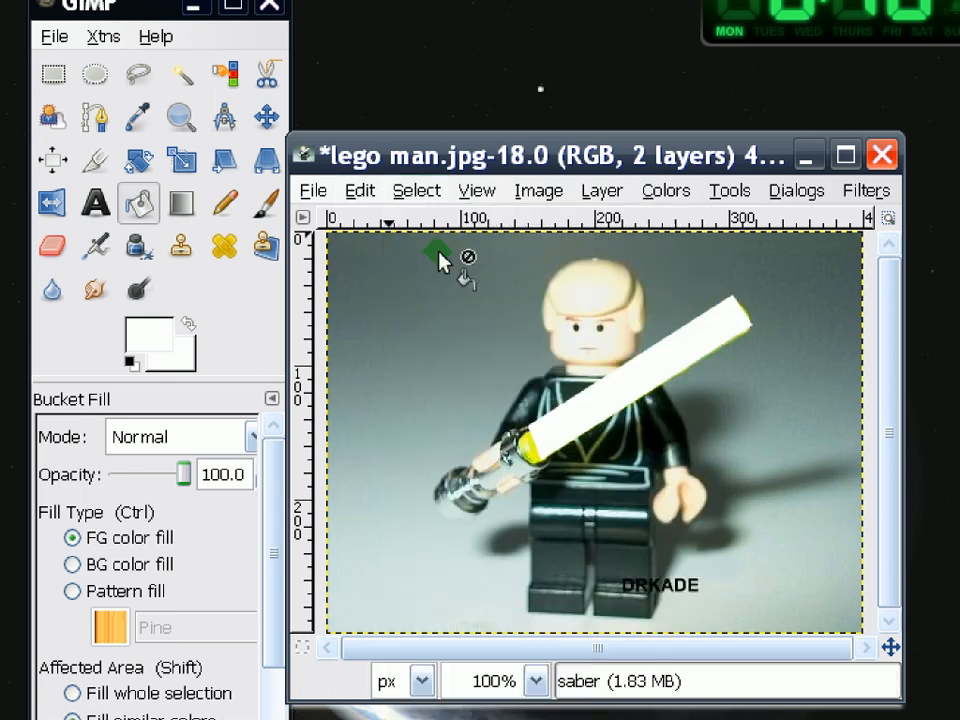
mouse_move(648, 430)
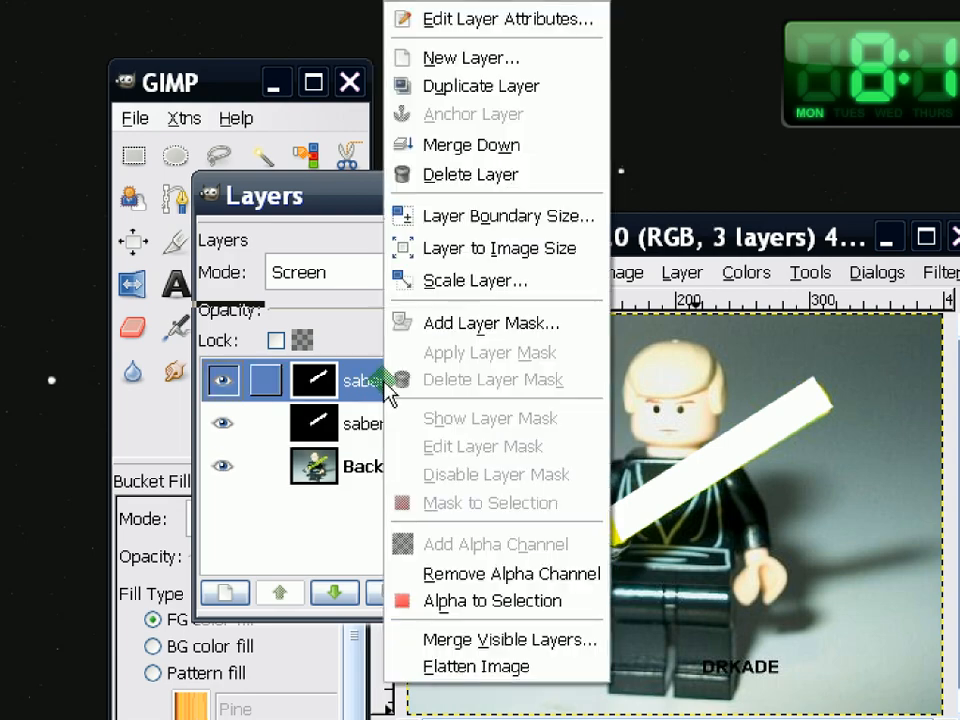
Apply a 5 px Gaussian Blur to the saber copy #1 layer
left_click(482, 84)
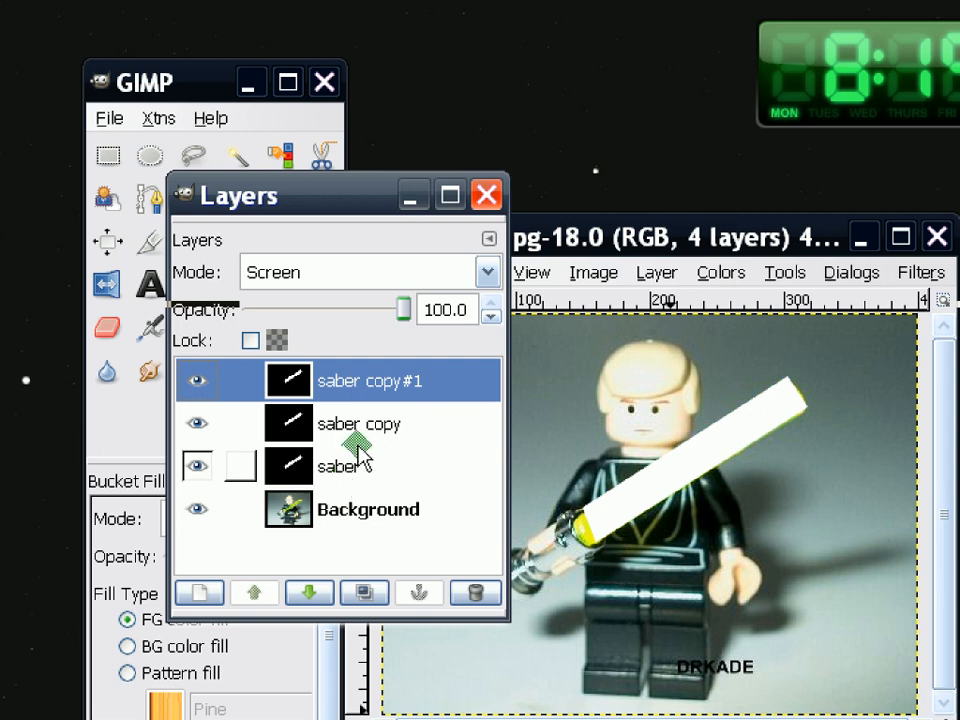
mouse_move(378, 480)
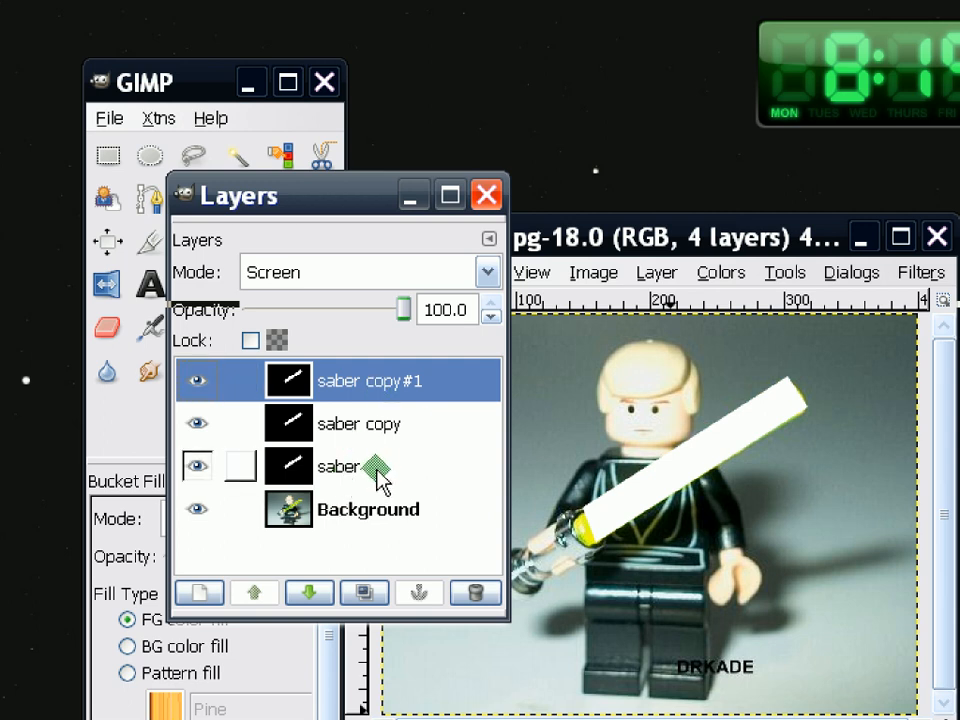
left_click(810, 272)
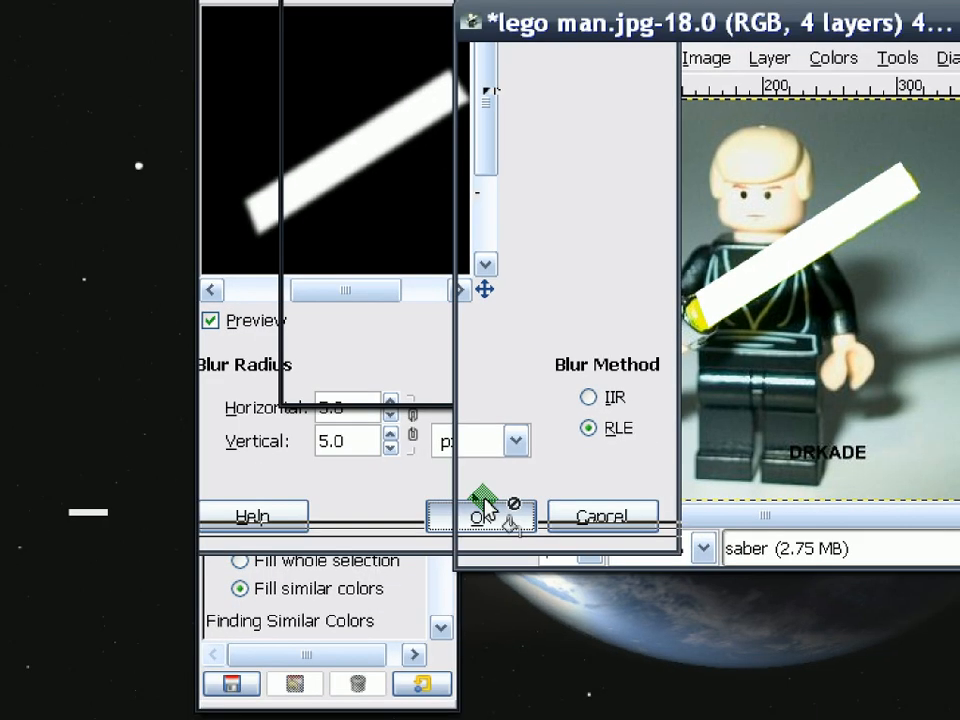
left_click(476, 516)
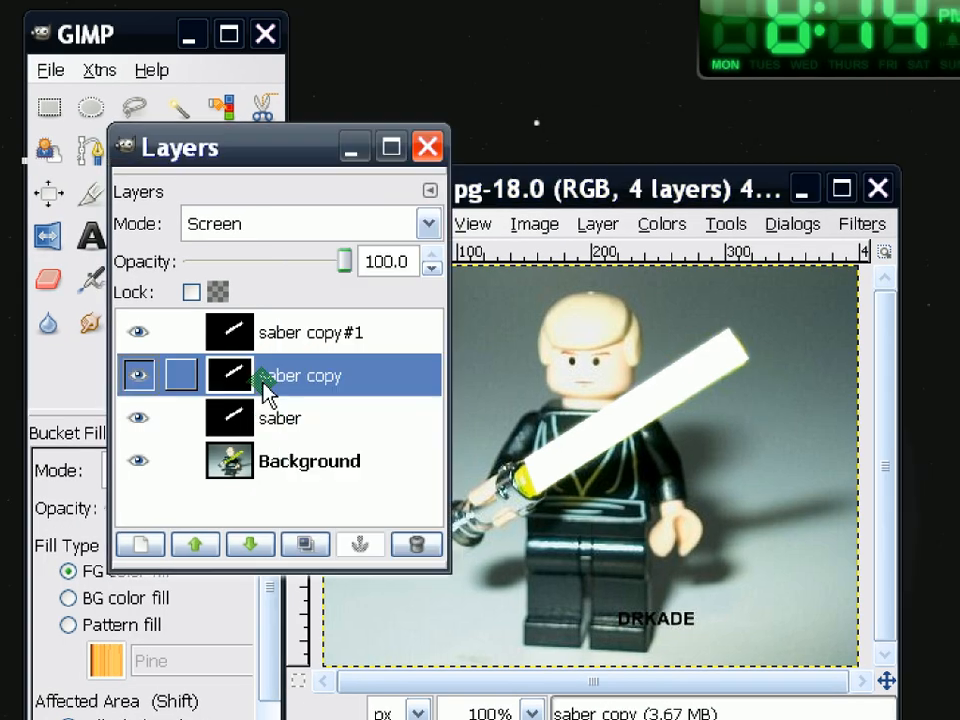
mouse_move(360, 390)
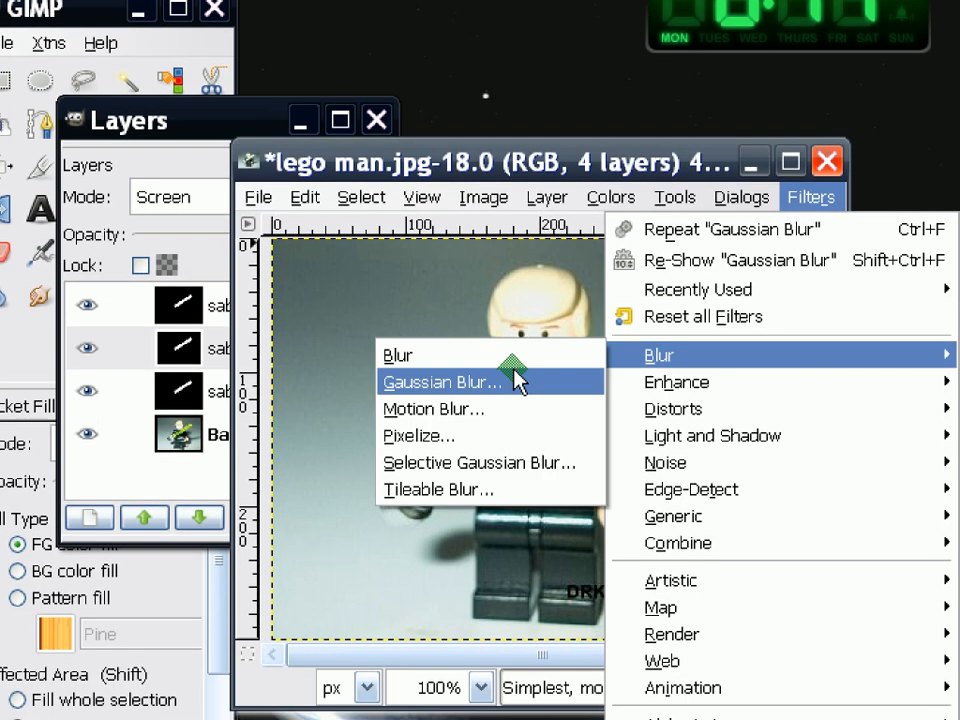
Apply a 25 px Gaussian Blur to saber copy and a 50 px blur to the saber layer
left_click(442, 382)
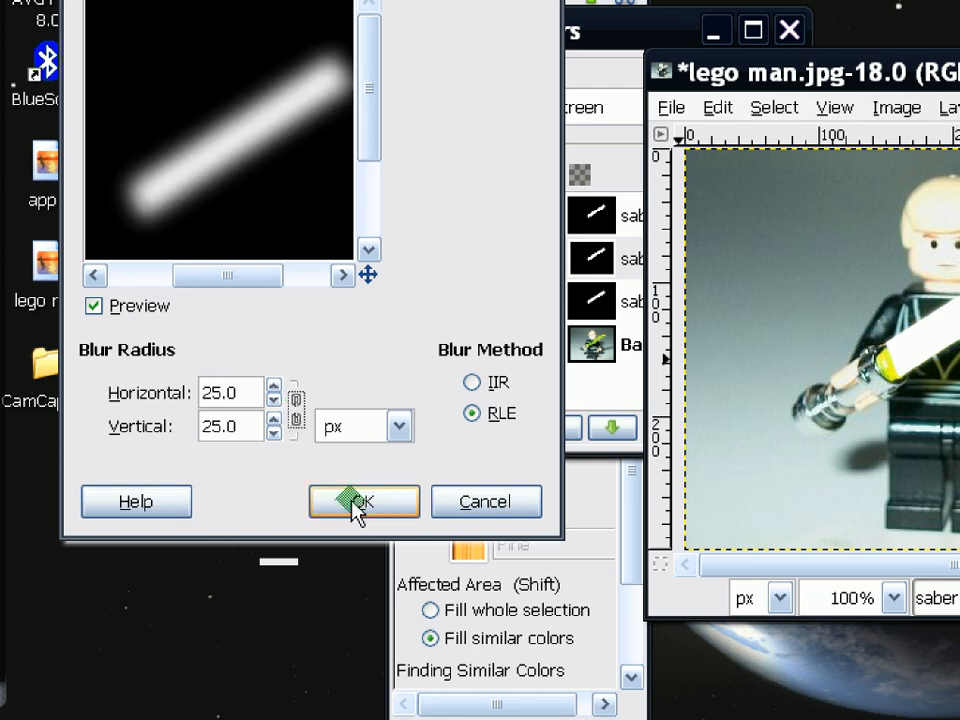
left_click(362, 500)
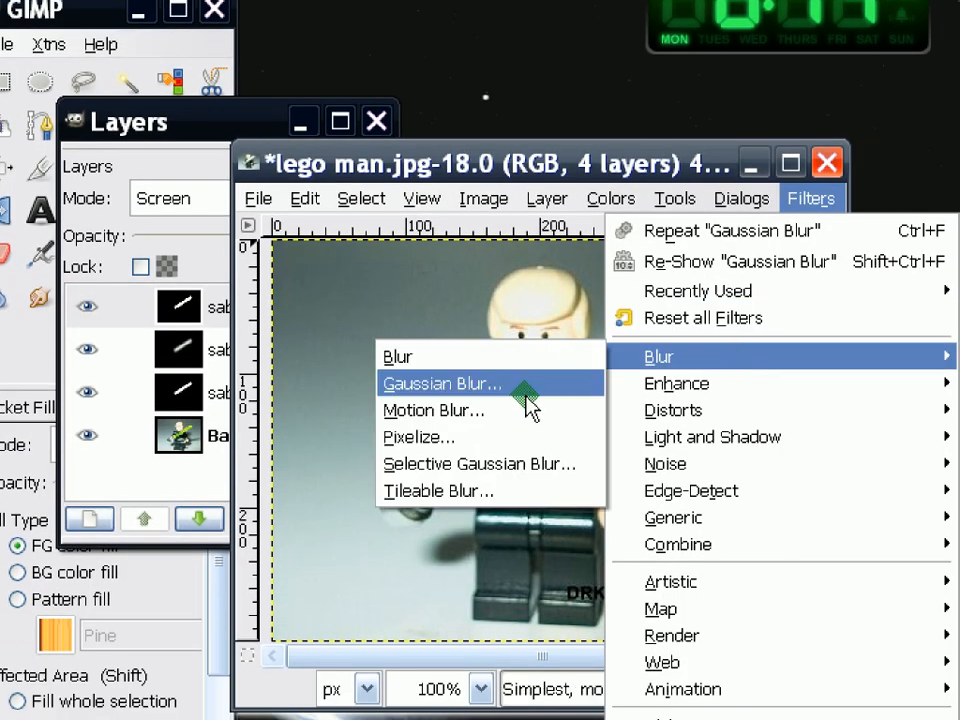
left_click(444, 384)
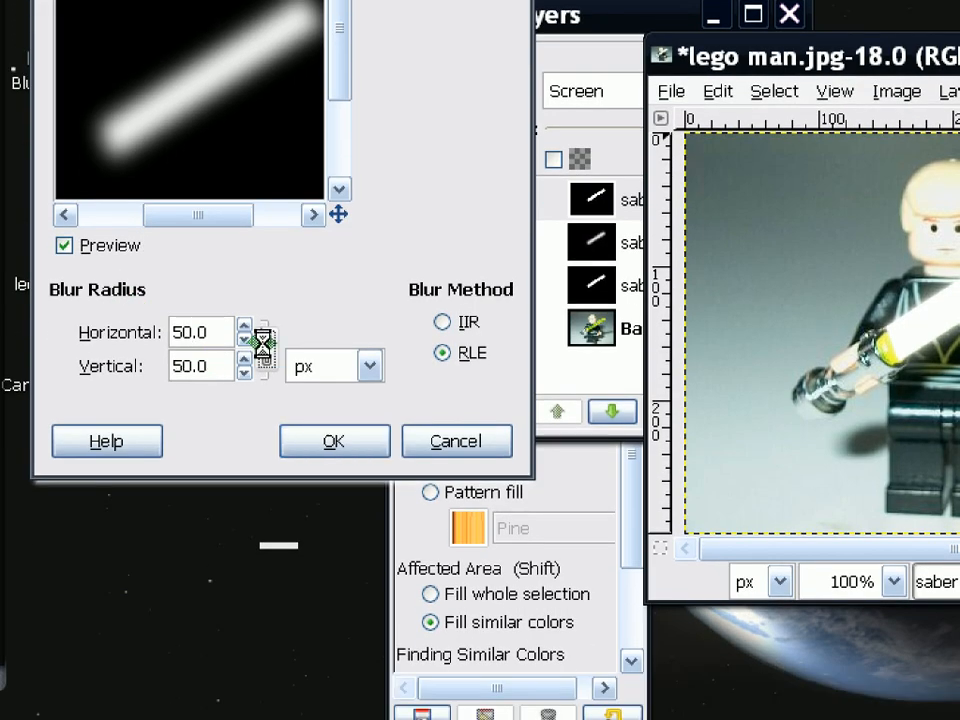
left_click(334, 442)
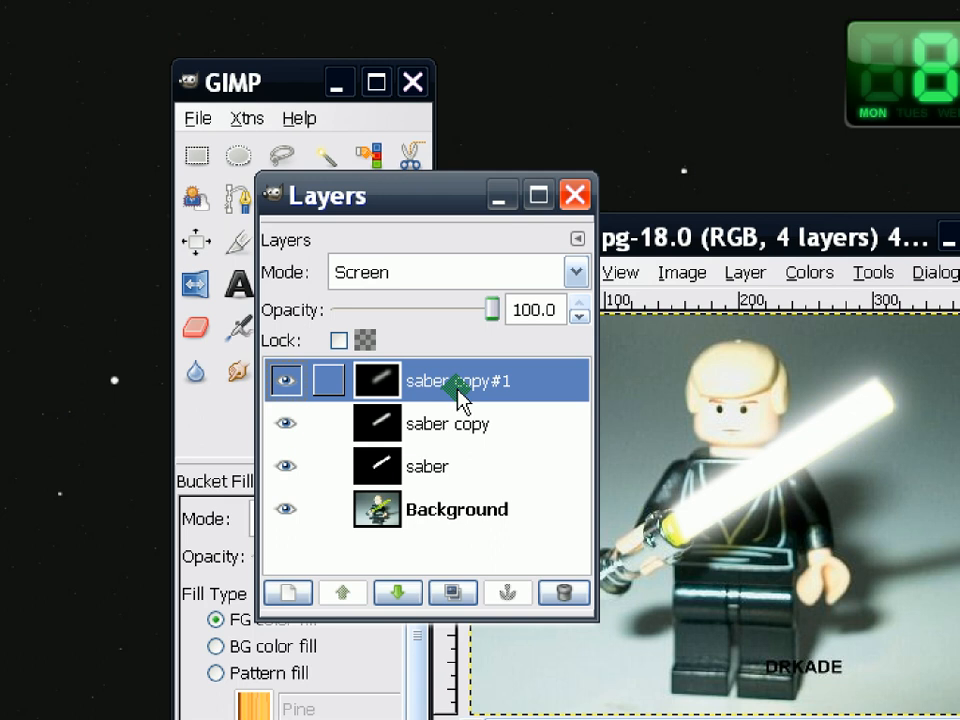
Merge the top saber copy down and set the merged layer to Screen mode
right_click(460, 380)
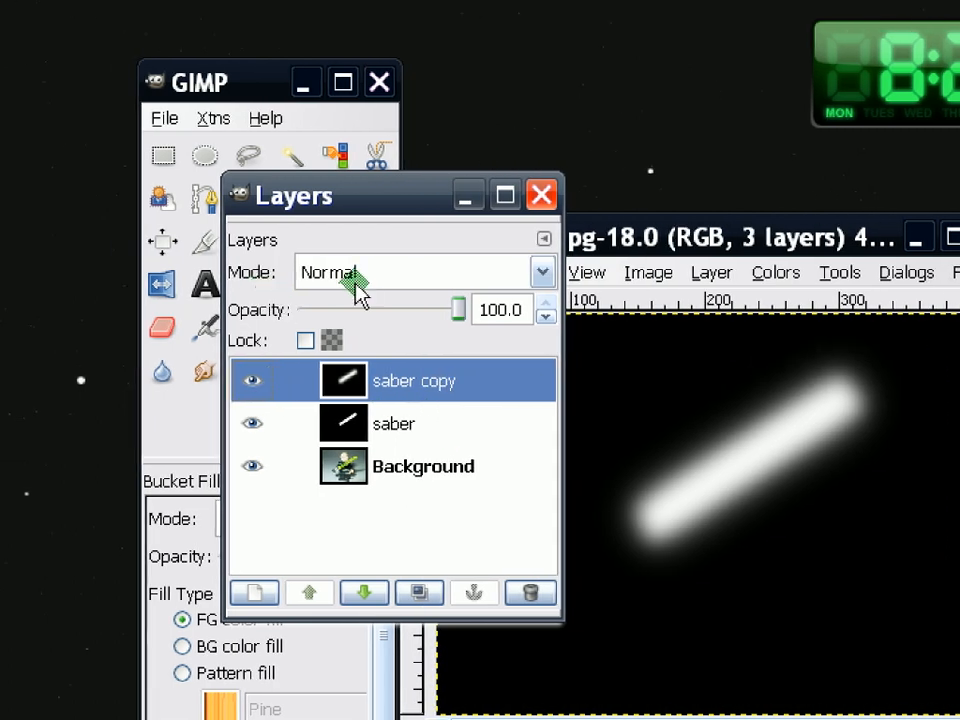
left_click(544, 272)
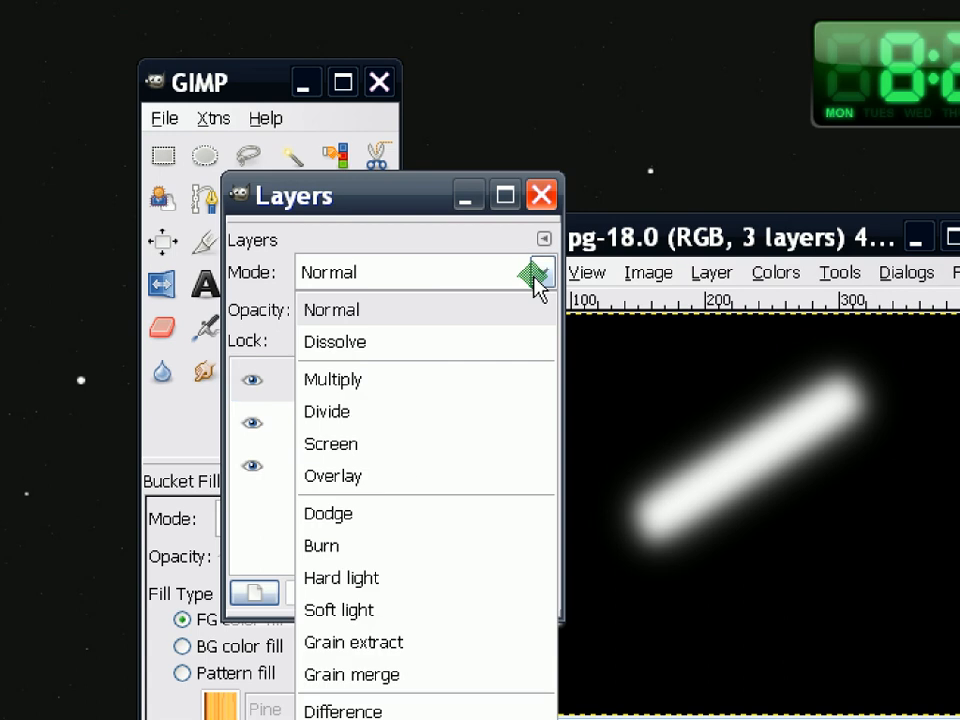
left_click(330, 444)
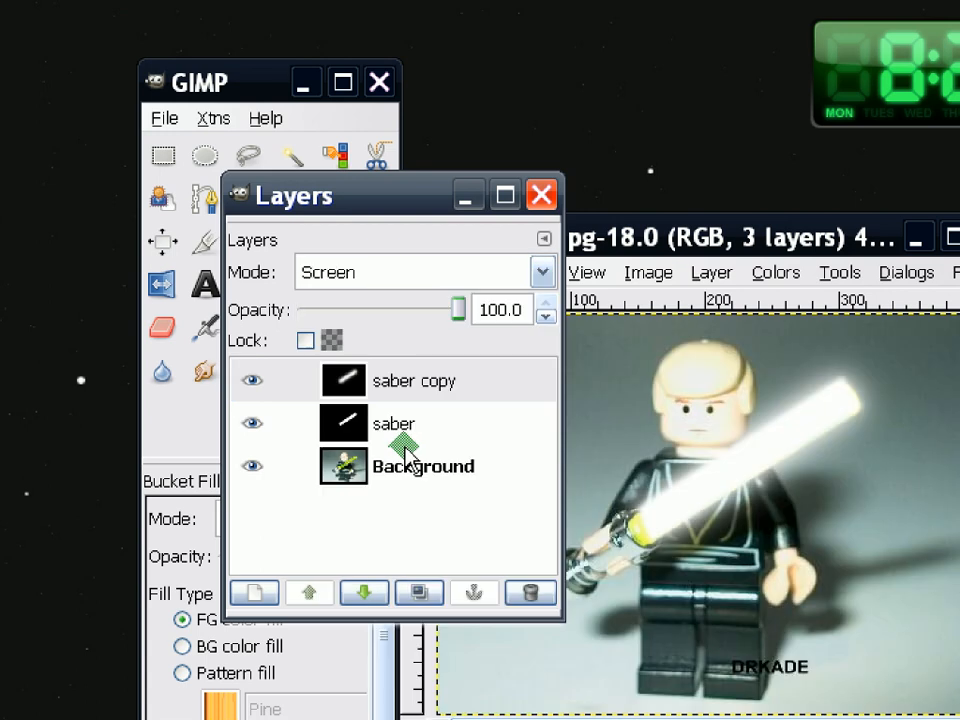
Merge saber copy into the saber layer and set it back to Screen mode
left_click(412, 380)
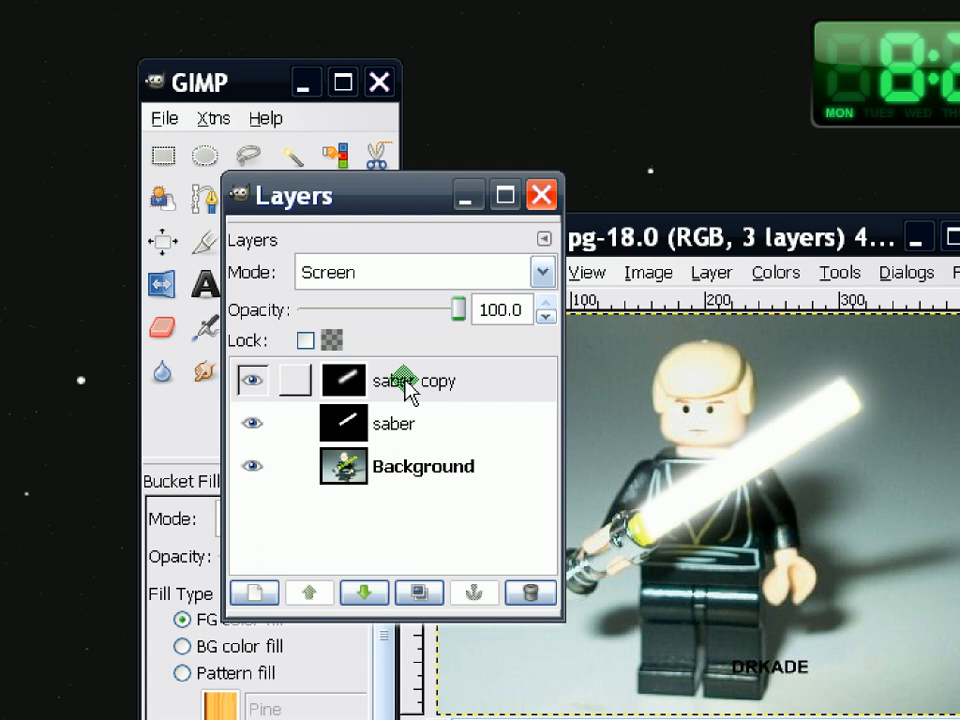
right_click(390, 380)
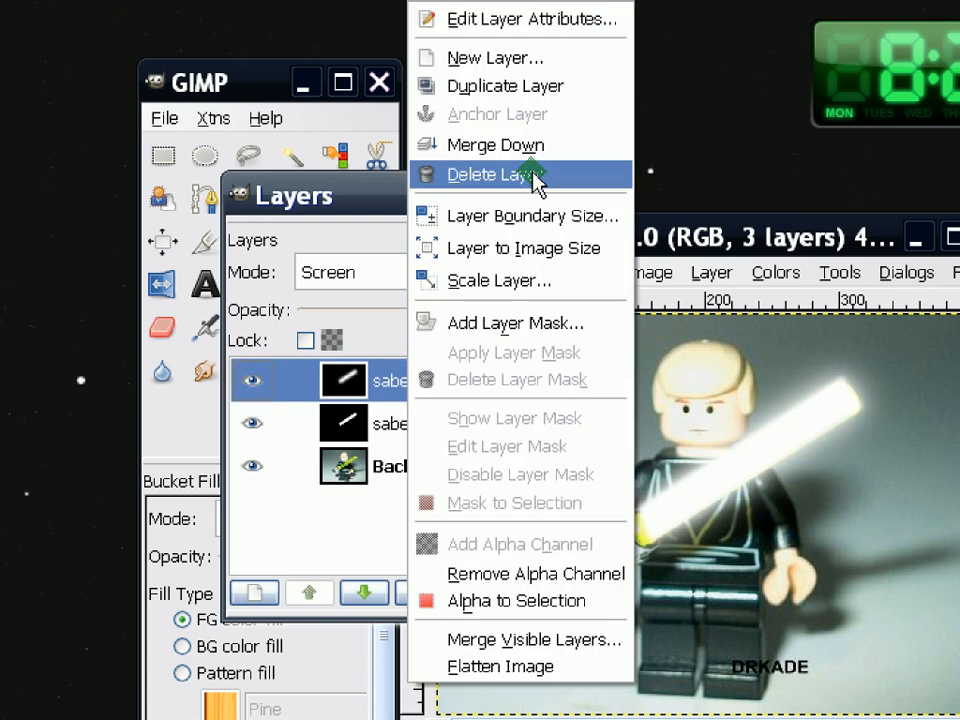
left_click(496, 176)
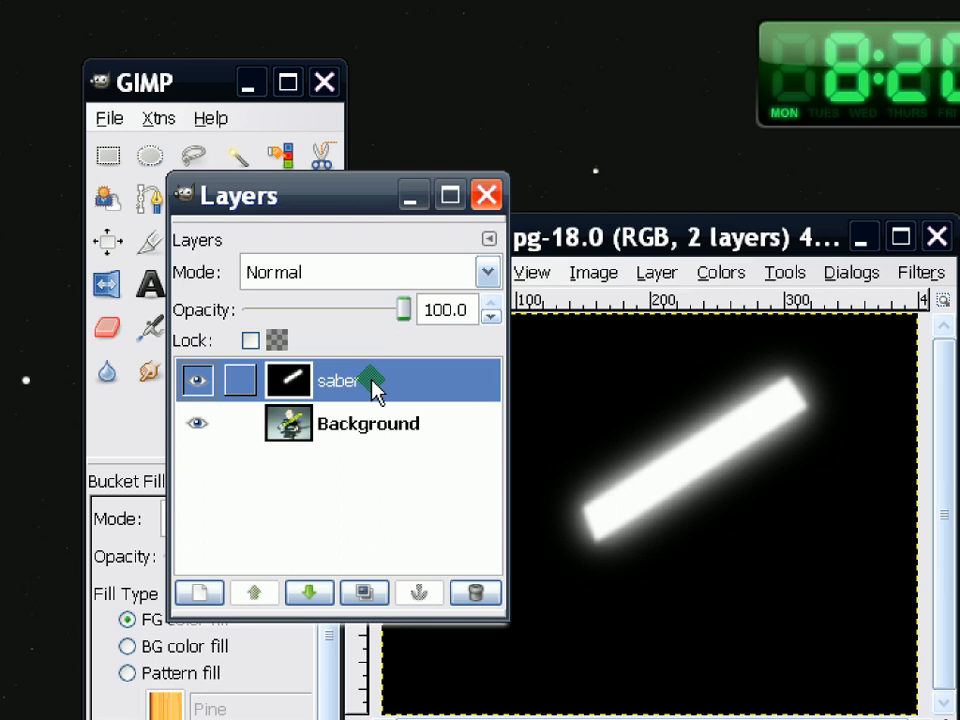
left_click(488, 272)
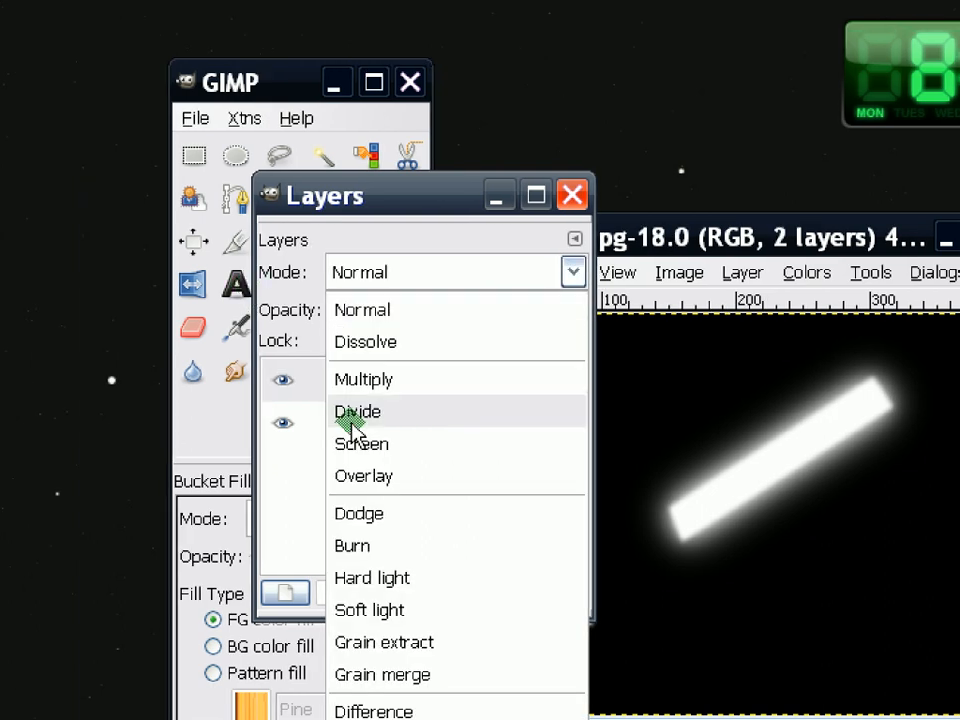
left_click(360, 444)
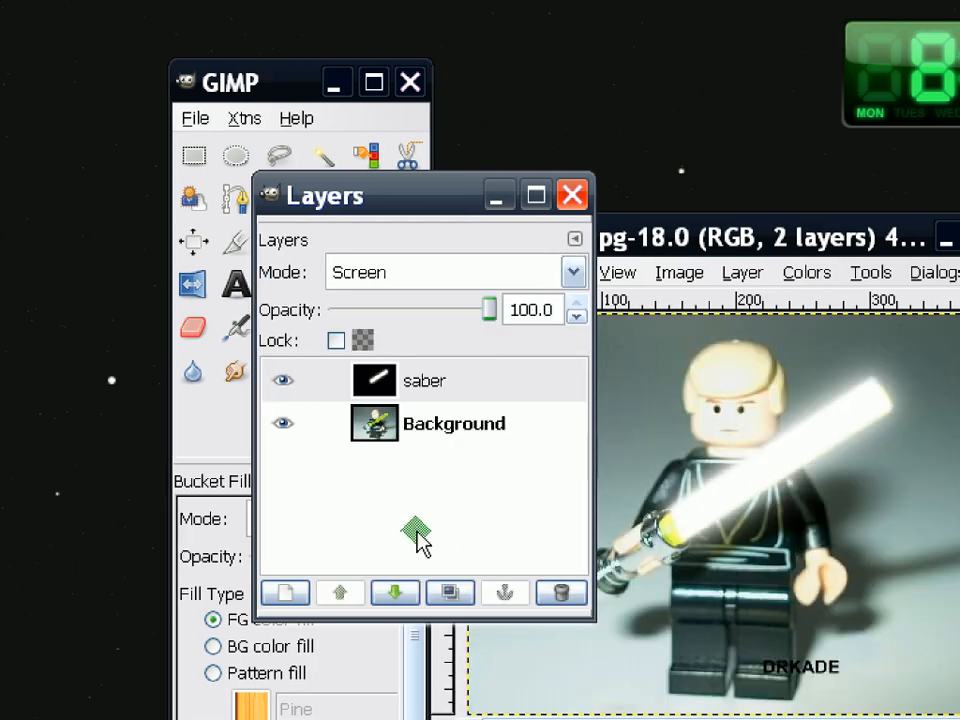
left_click(700, 228)
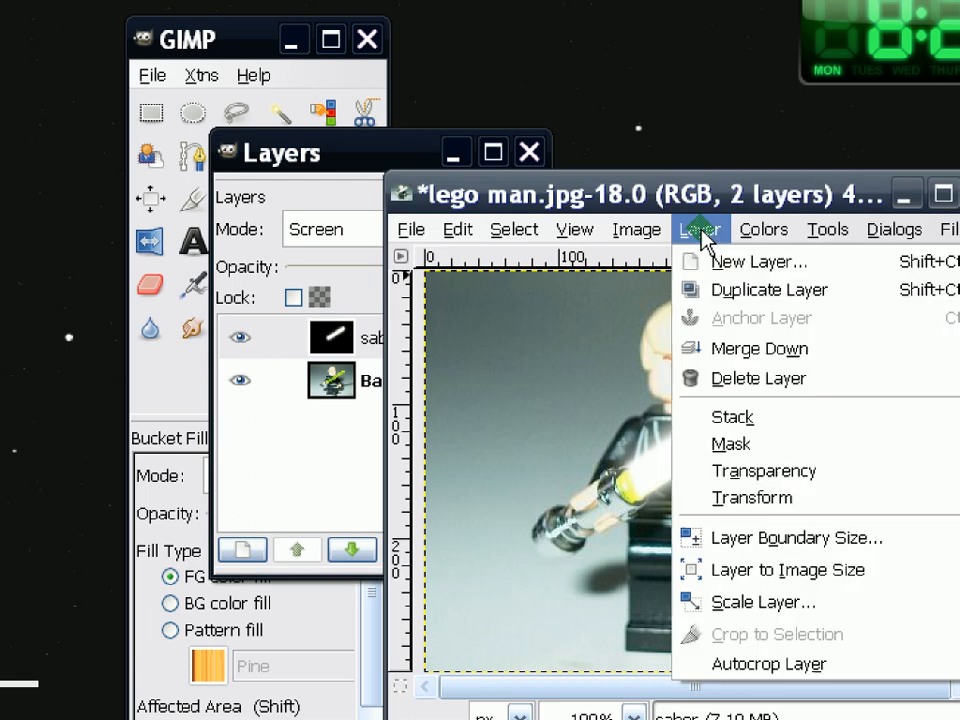
Colour-balance the saber midtones to Cyan-Red -100, Magenta-Green 100, Yellow-Blue -100
left_click(678, 272)
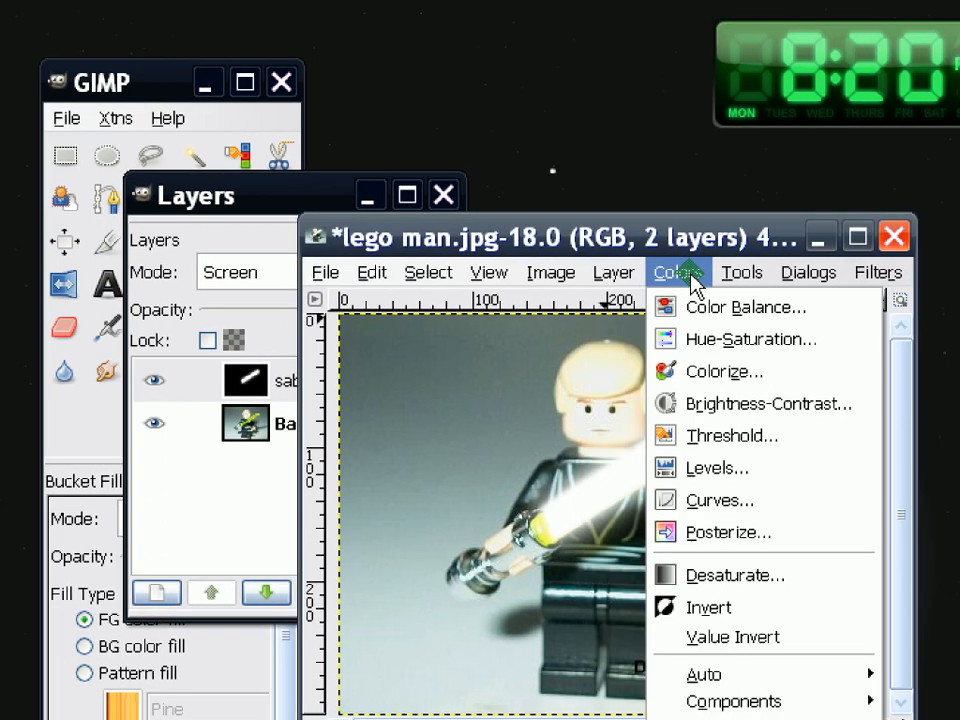
left_click(746, 308)
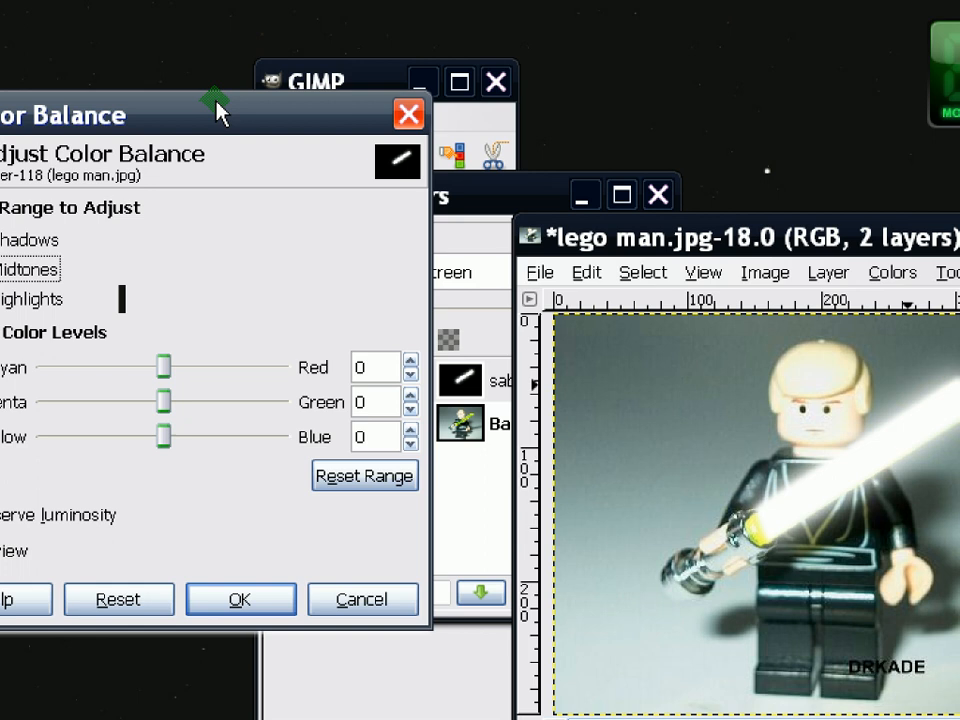
left_click_drag(210, 114, 420, 158)
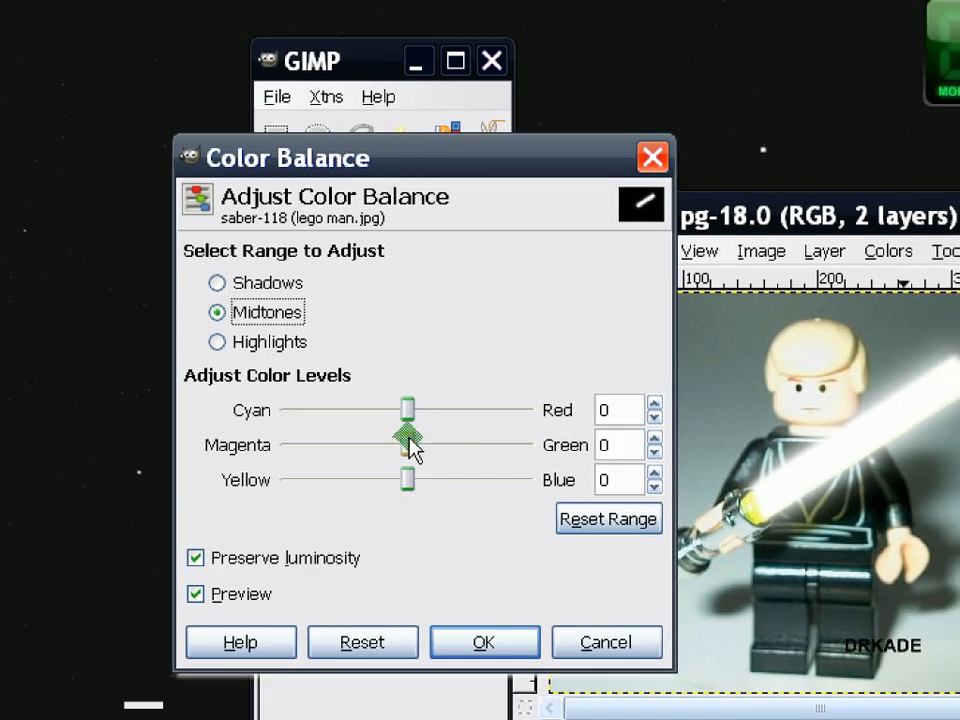
left_click_drag(408, 444, 528, 444)
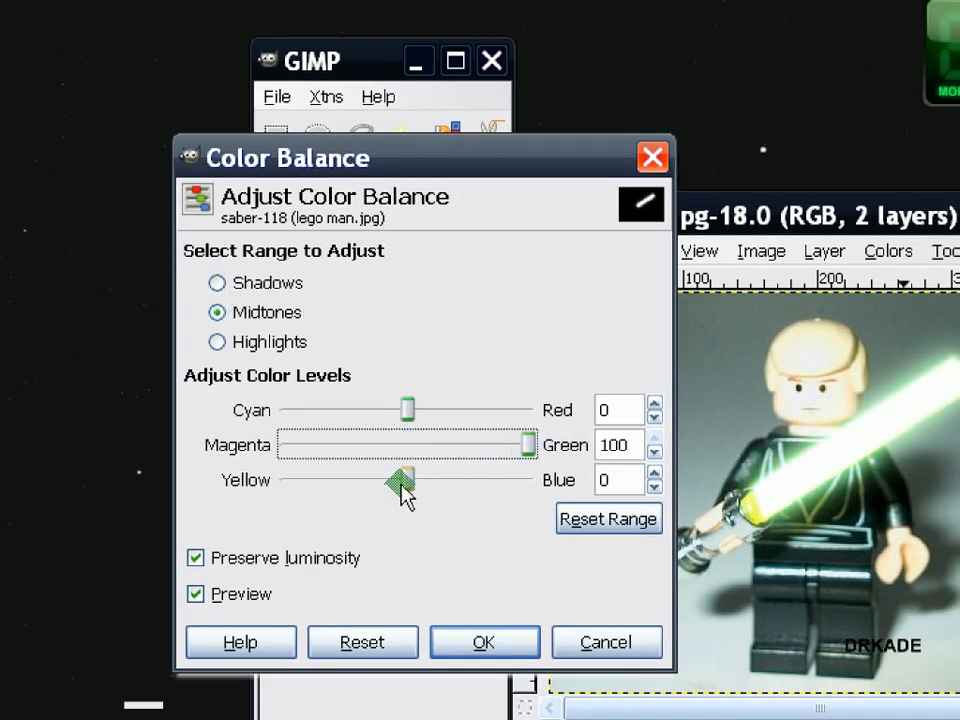
left_click_drag(404, 410, 370, 410)
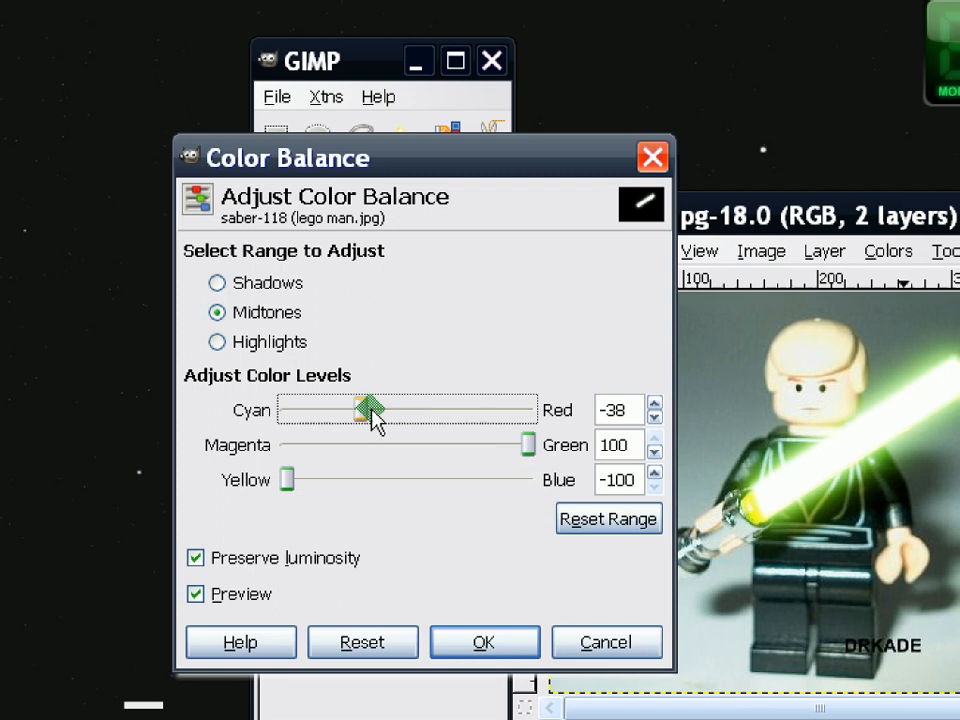
left_click_drag(370, 408, 290, 408)
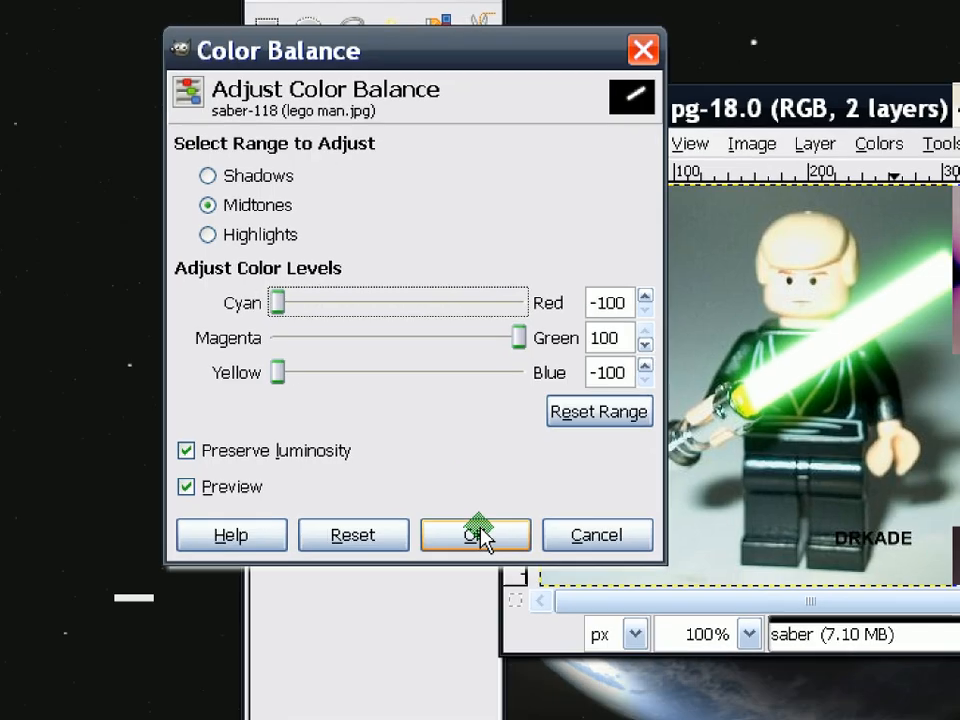
left_click(476, 534)
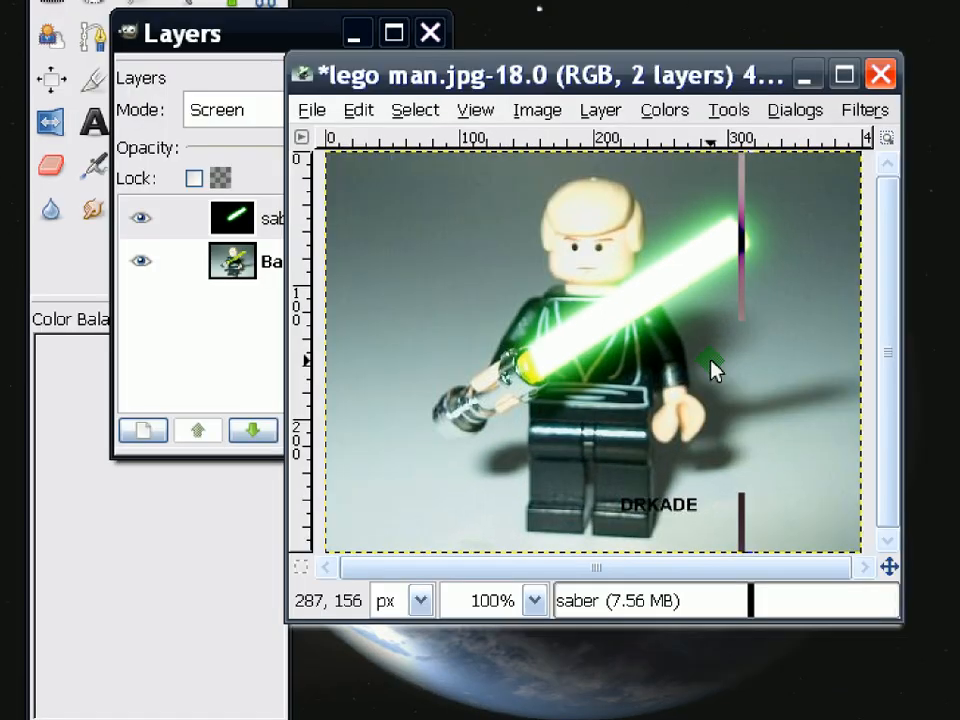
Flatten the image into a single background layer with the green glowing saber
right_click(270, 218)
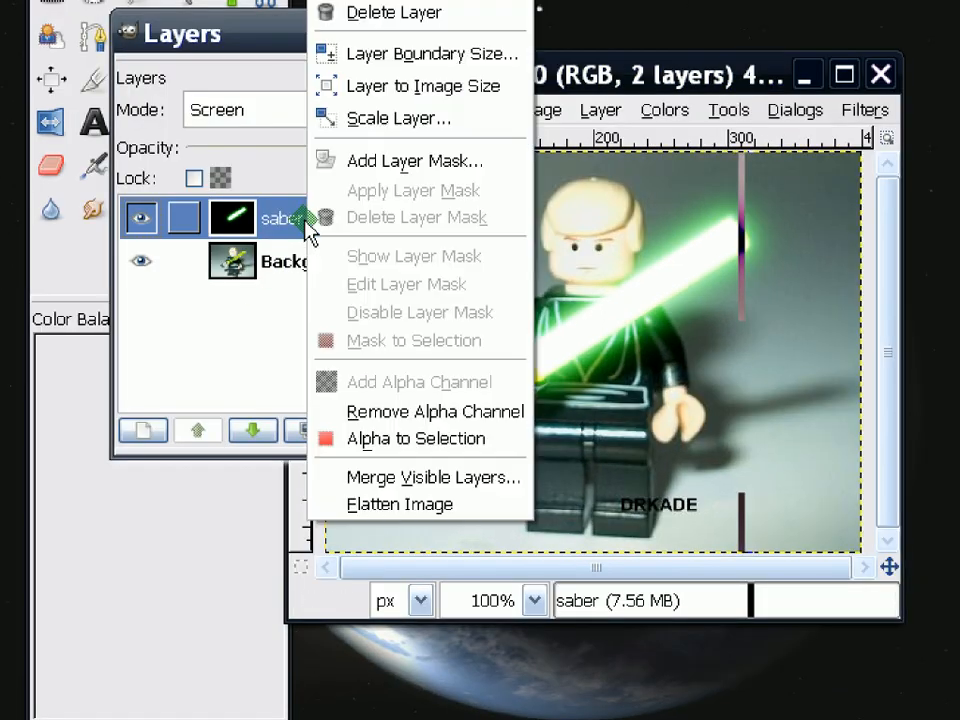
left_click(400, 504)
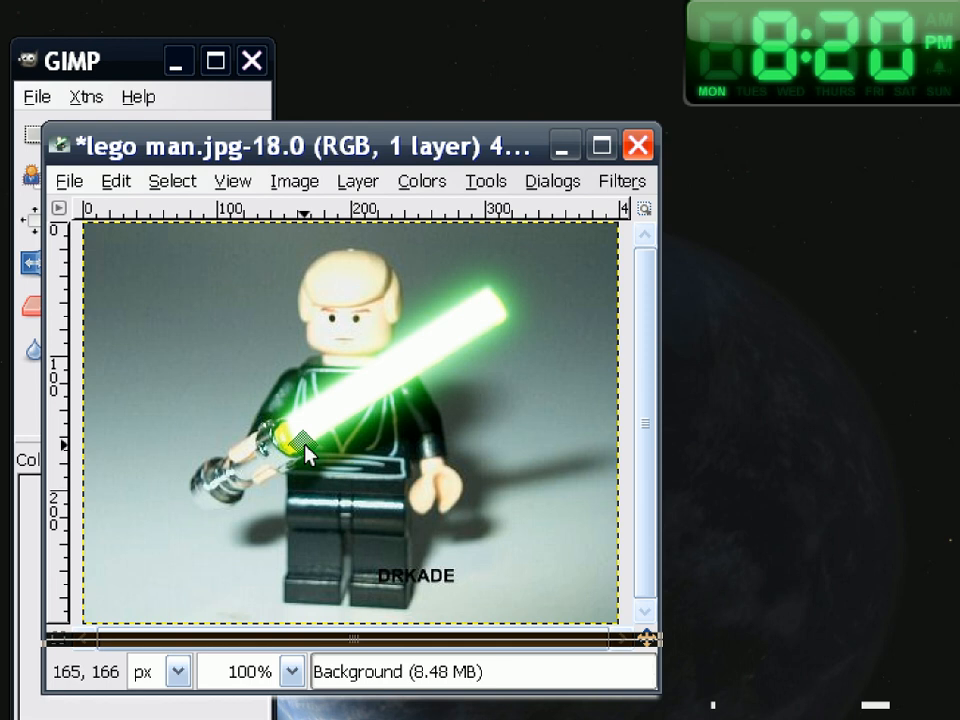
mouse_move(390, 500)
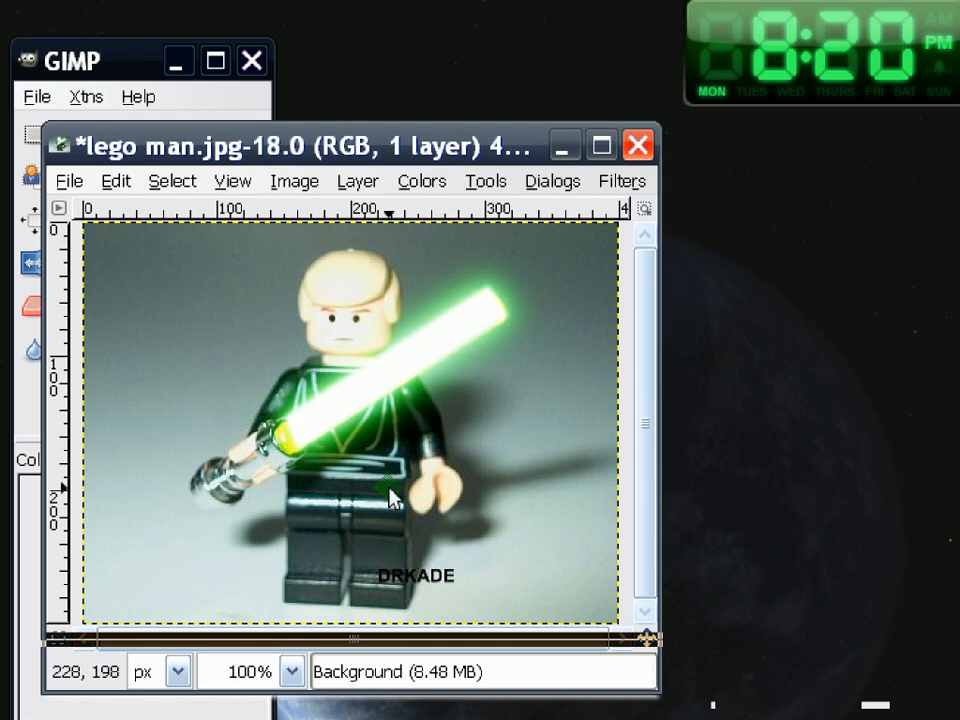
mouse_move(392, 496)
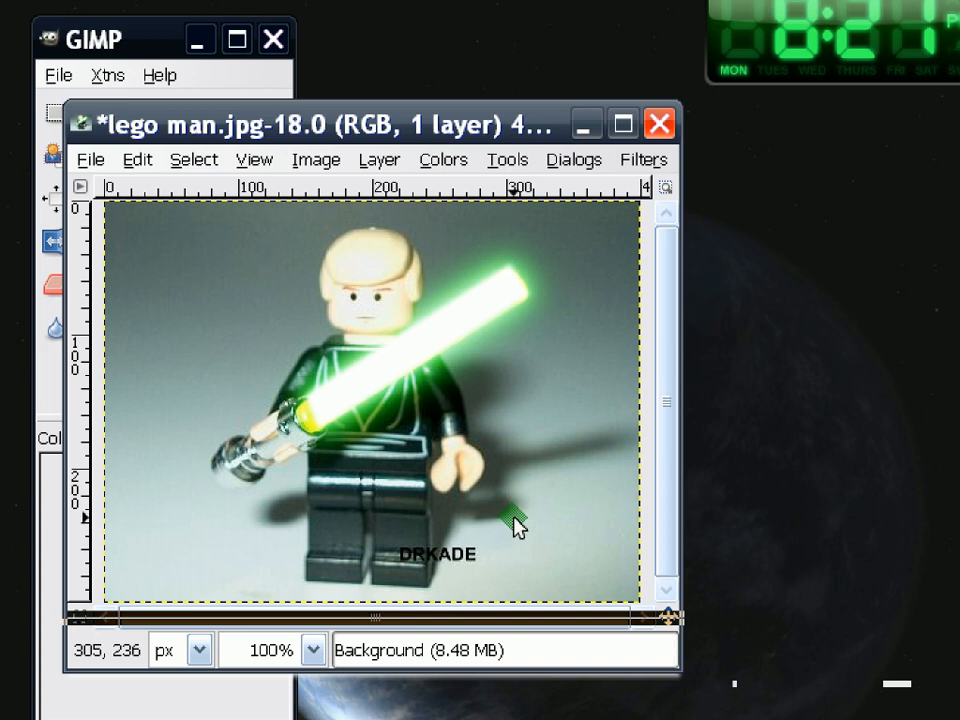
mouse_move(300, 490)
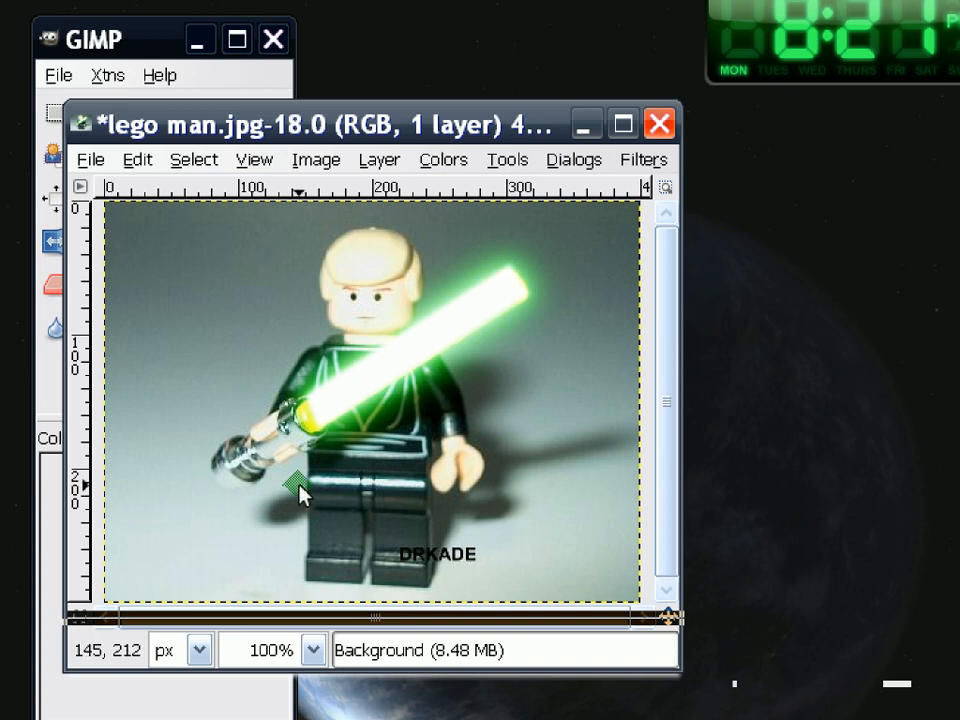
mouse_move(520, 400)
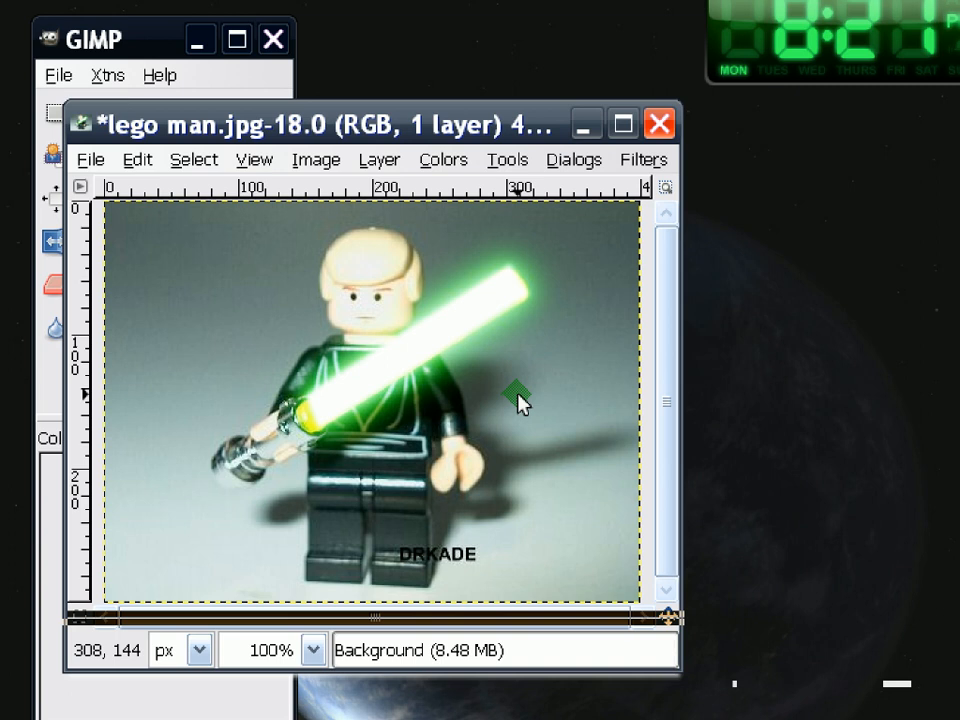